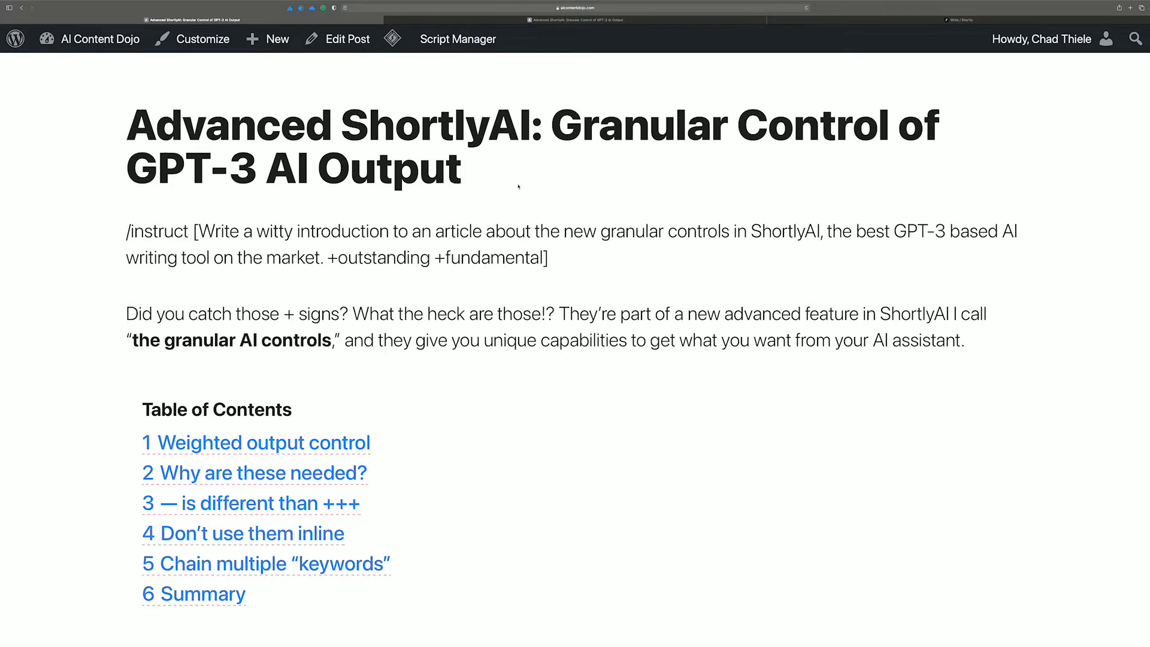
Step: Scroll past the post's introduction to the Table of Contents and 'Weighted output control' heading
scroll(down, 3)
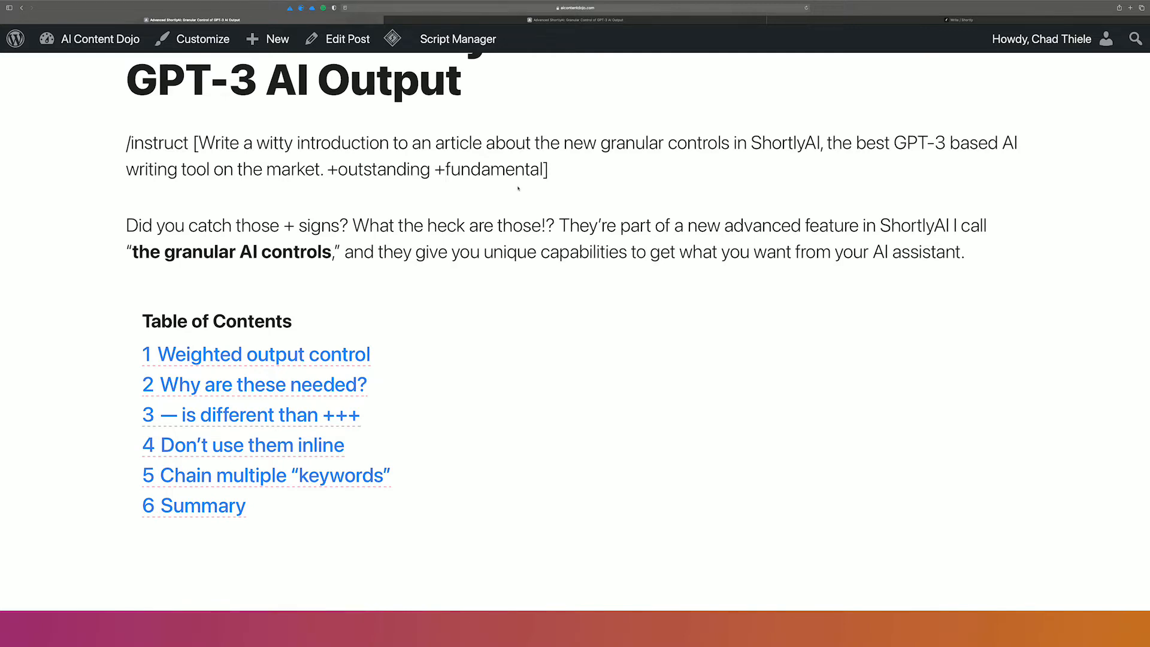
scroll(down, 3)
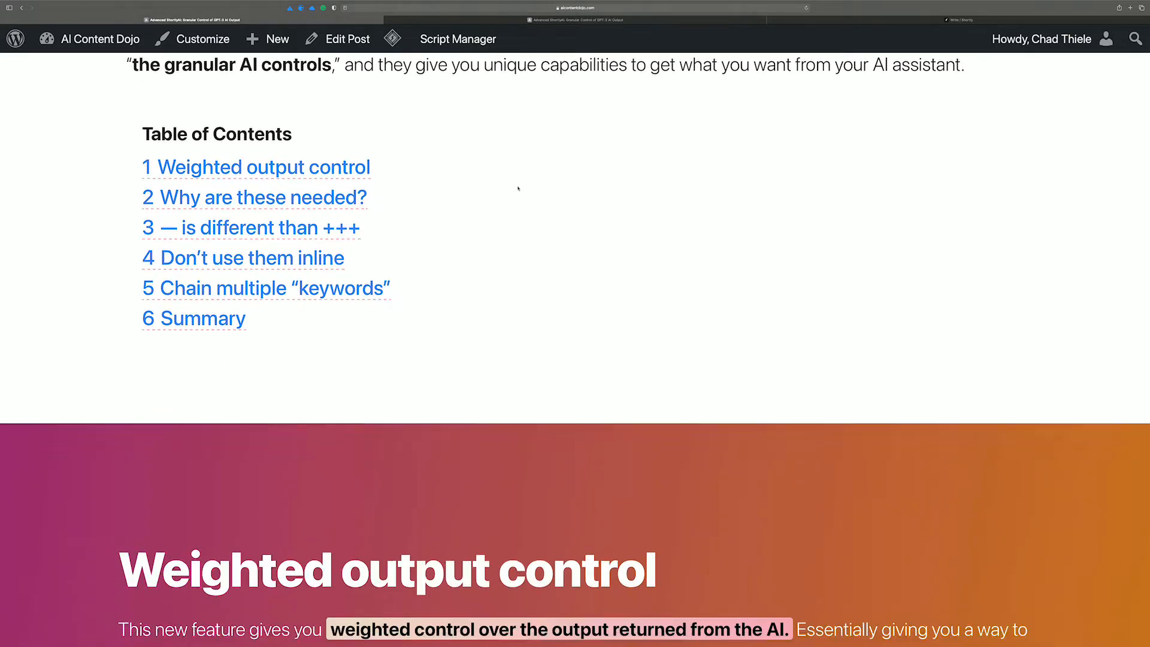
Step: Scroll to the minus and plus keyword weight examples, including Ueno and +++security
scroll(down, 3)
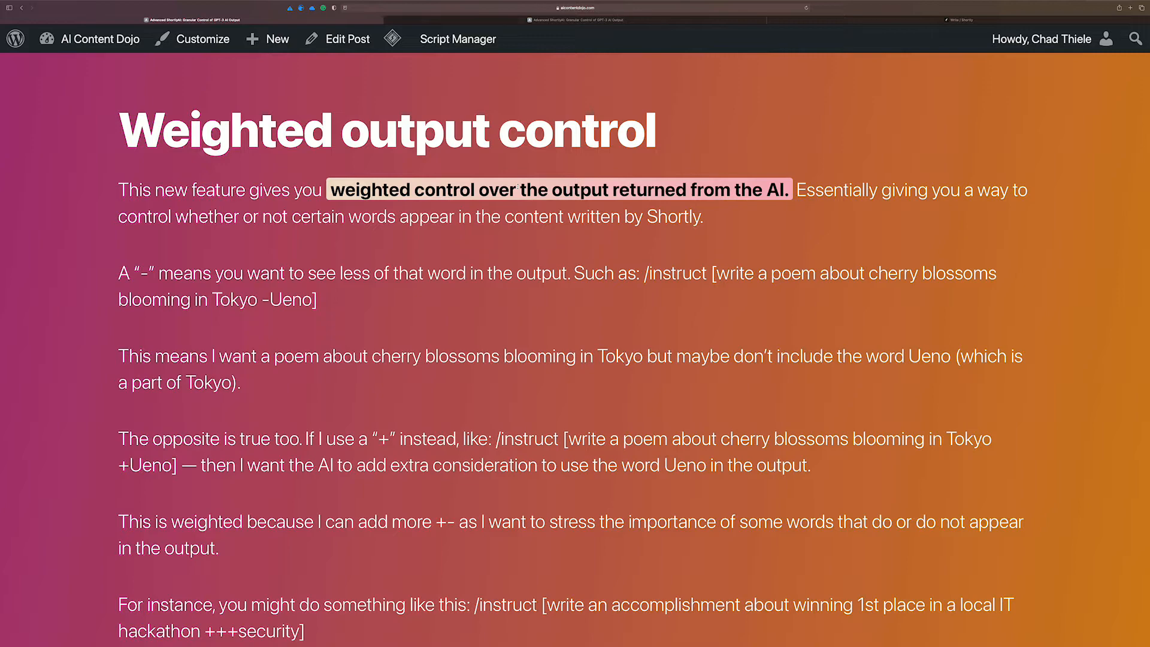
Step: Scroll past the +++security example to the 'Why are these needed?' section
scroll(down, 3)
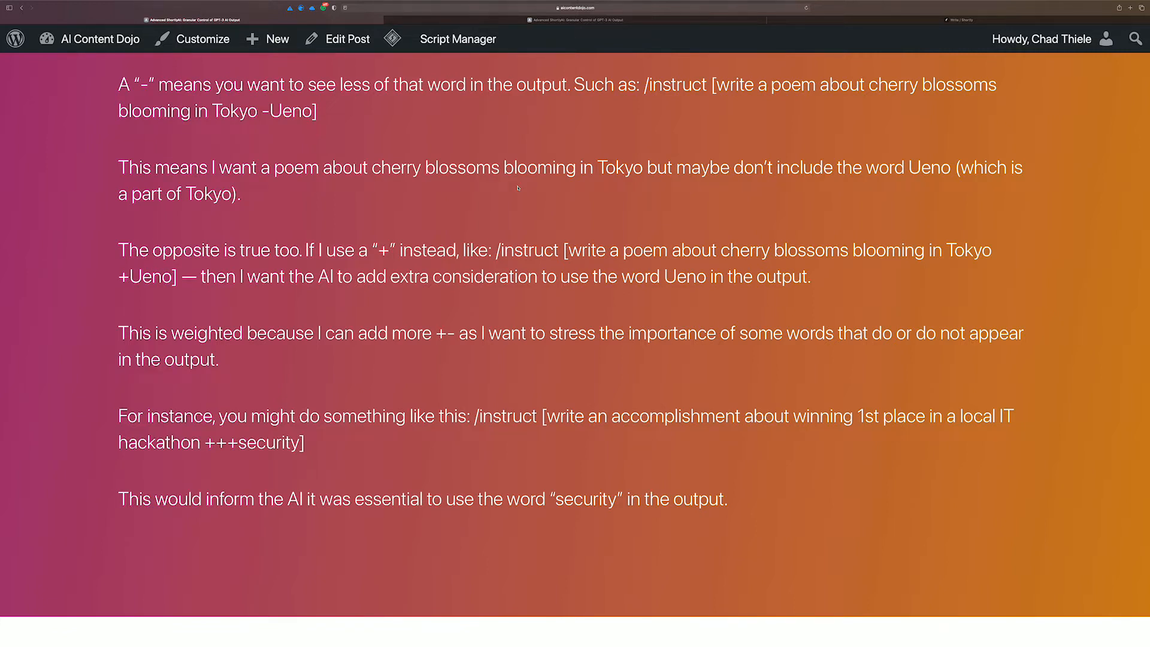
scroll(down, 3)
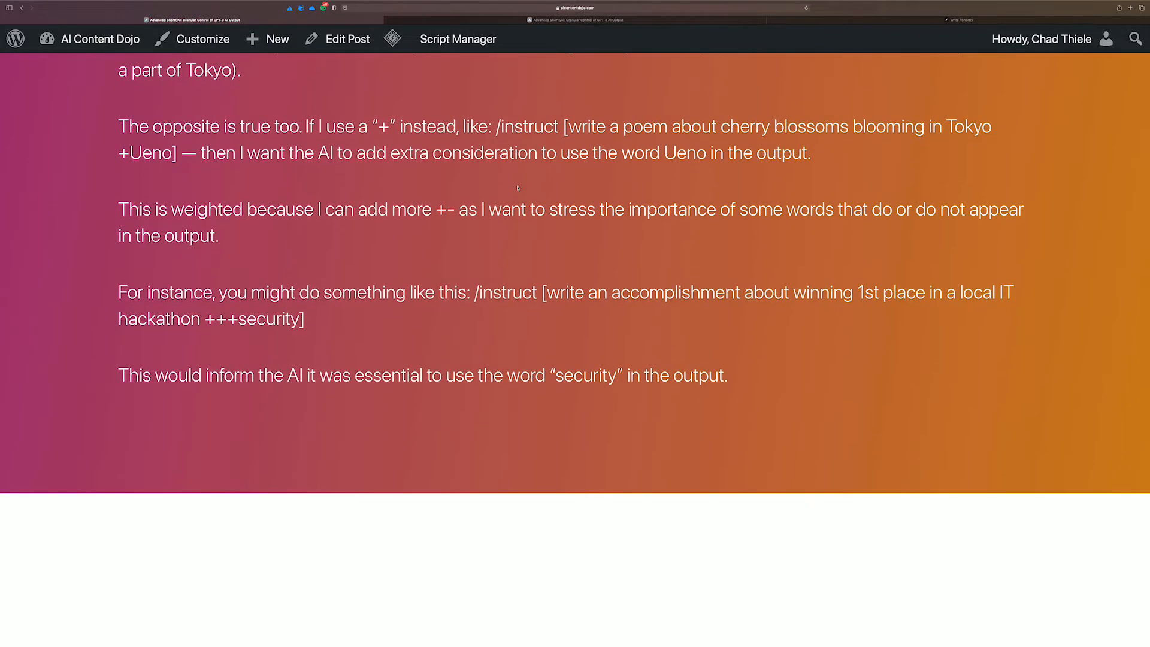
scroll(down, 3)
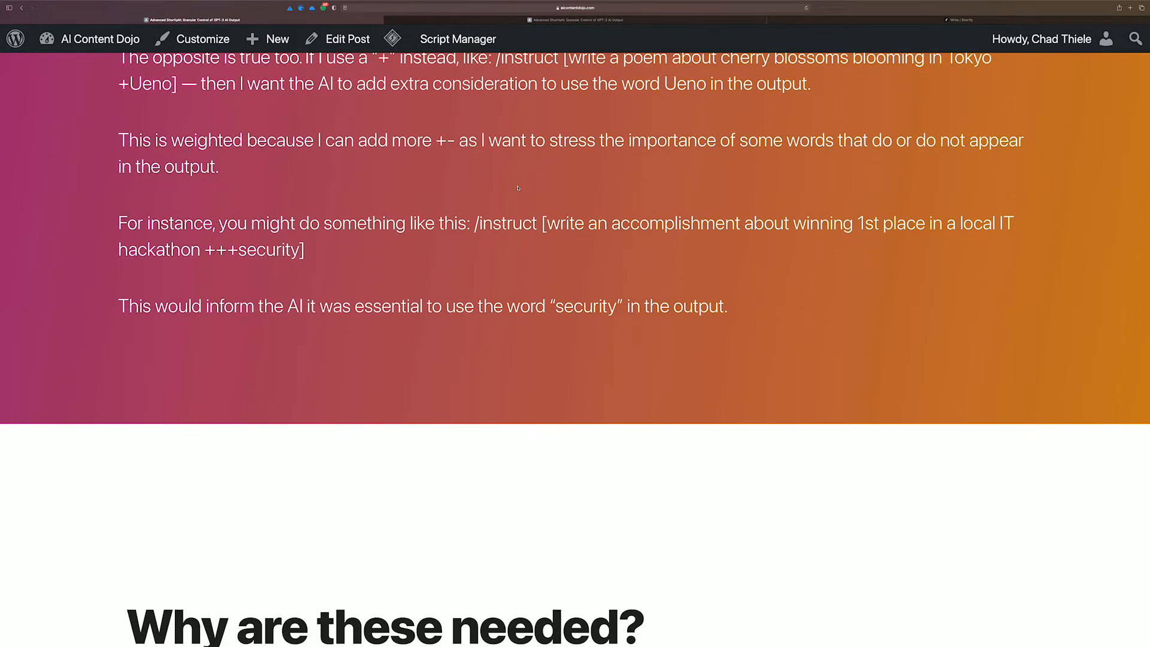
scroll(down, 3)
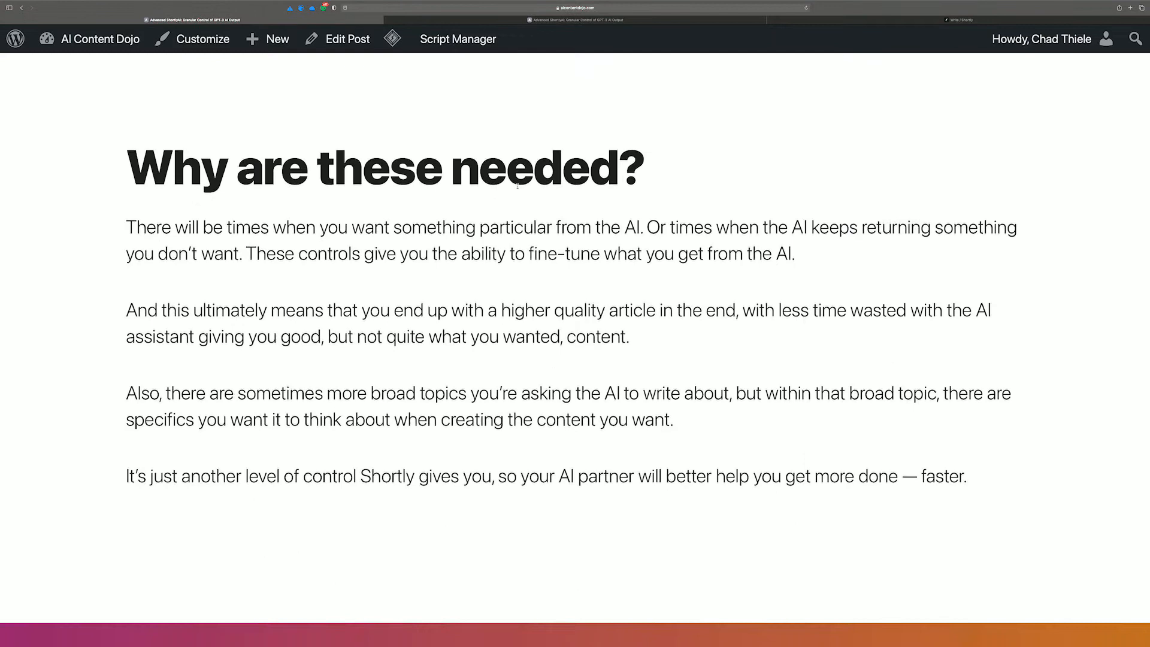
Step: Scroll down to the '— is different than +++' section listing keyword weight levels
scroll(down, 3)
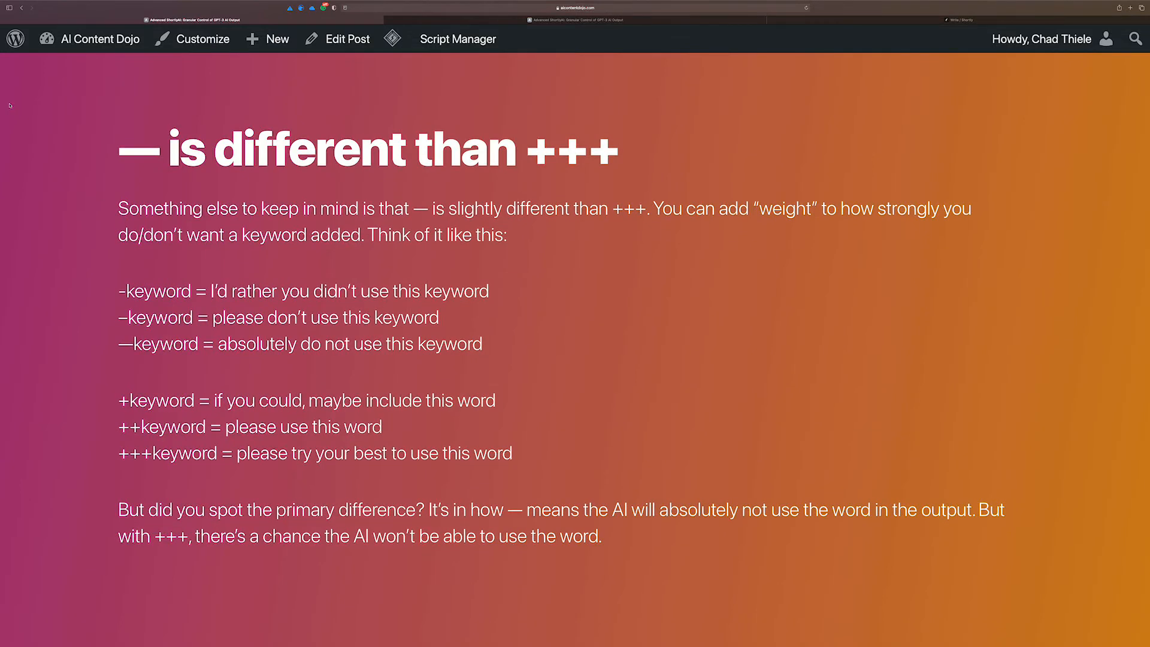
double_click(139, 146)
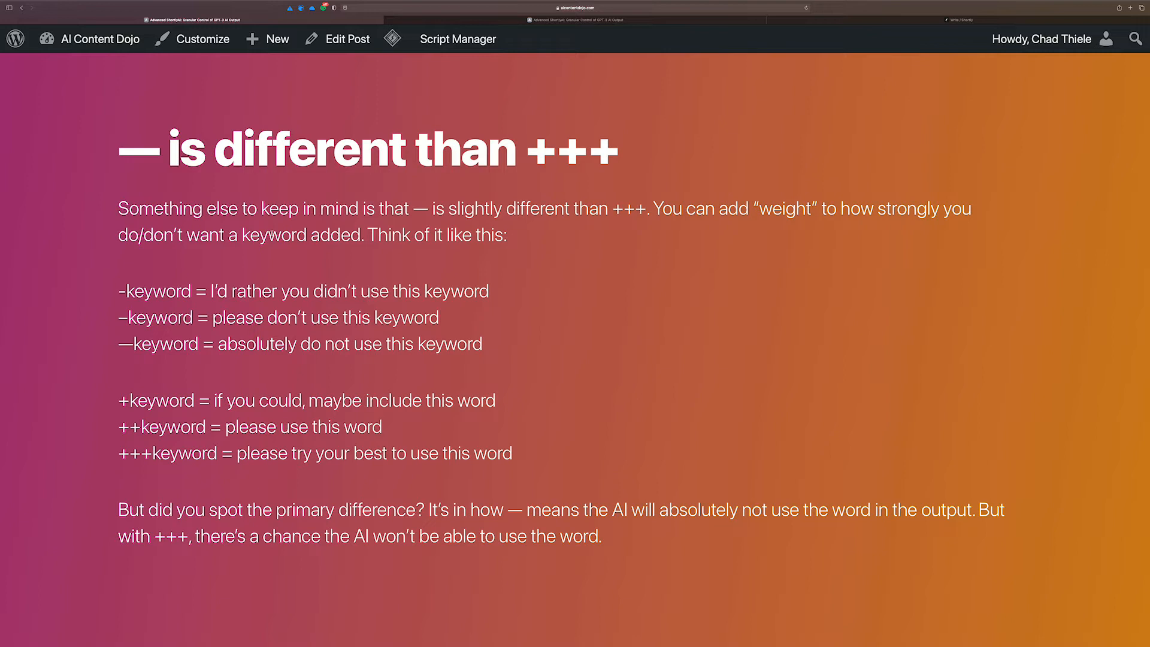
Step: Highlight the '-keyword = I'd rather' and '+++keyword' rules, then scroll on
drag(119, 291, 280, 291)
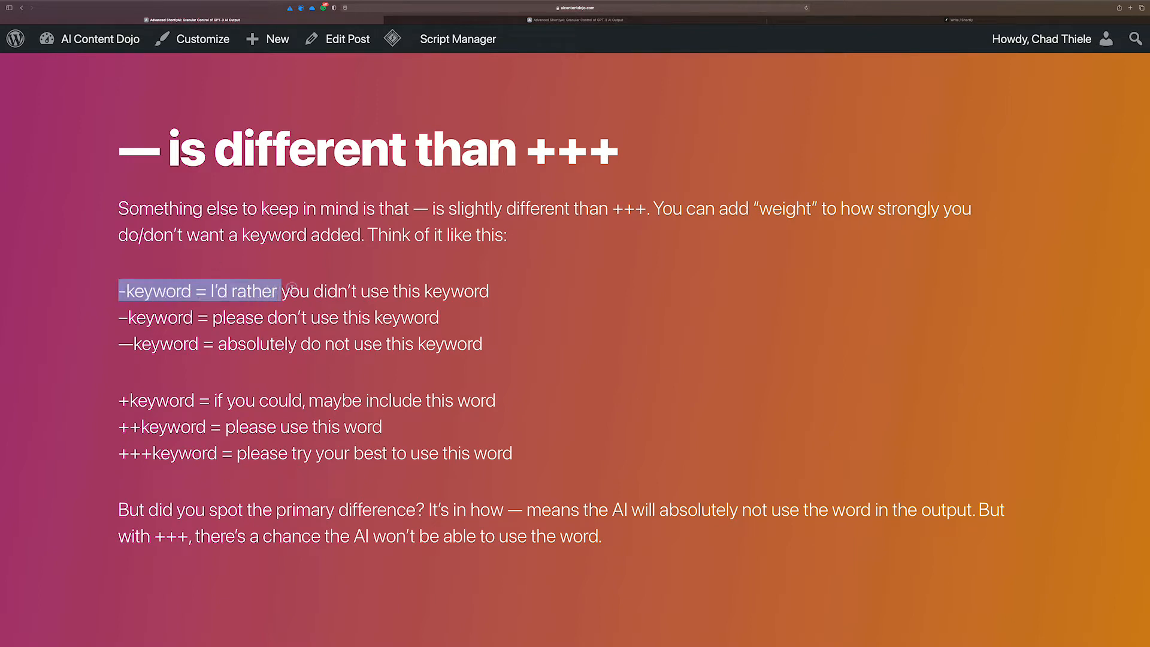
drag(275, 291, 492, 291)
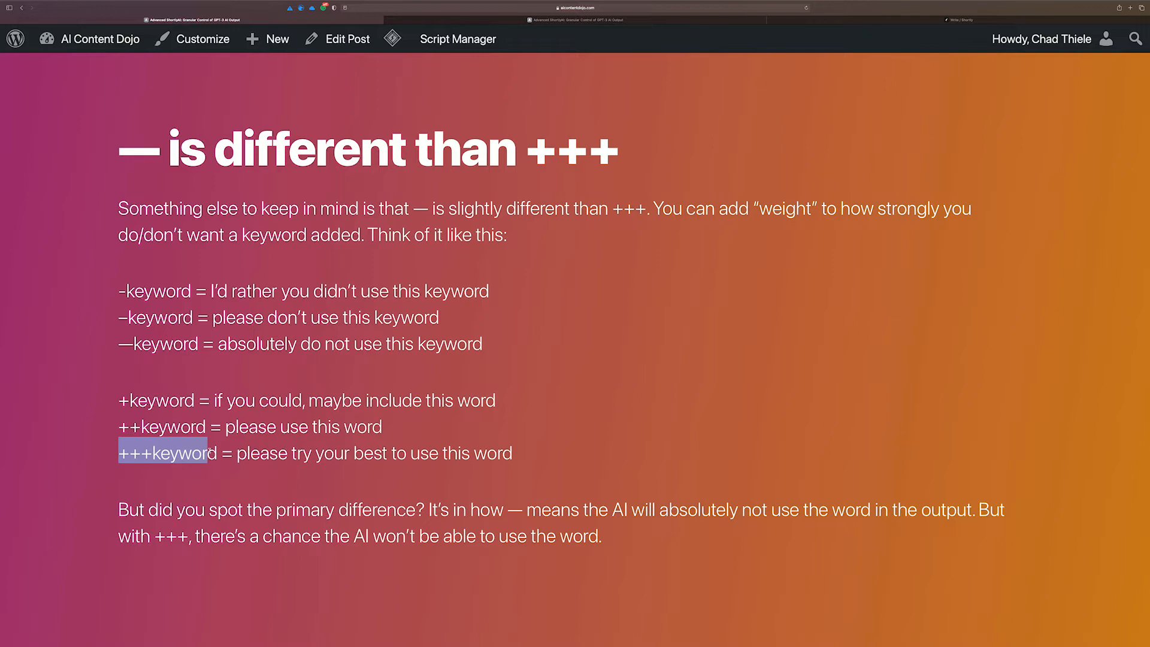
scroll(down, 3)
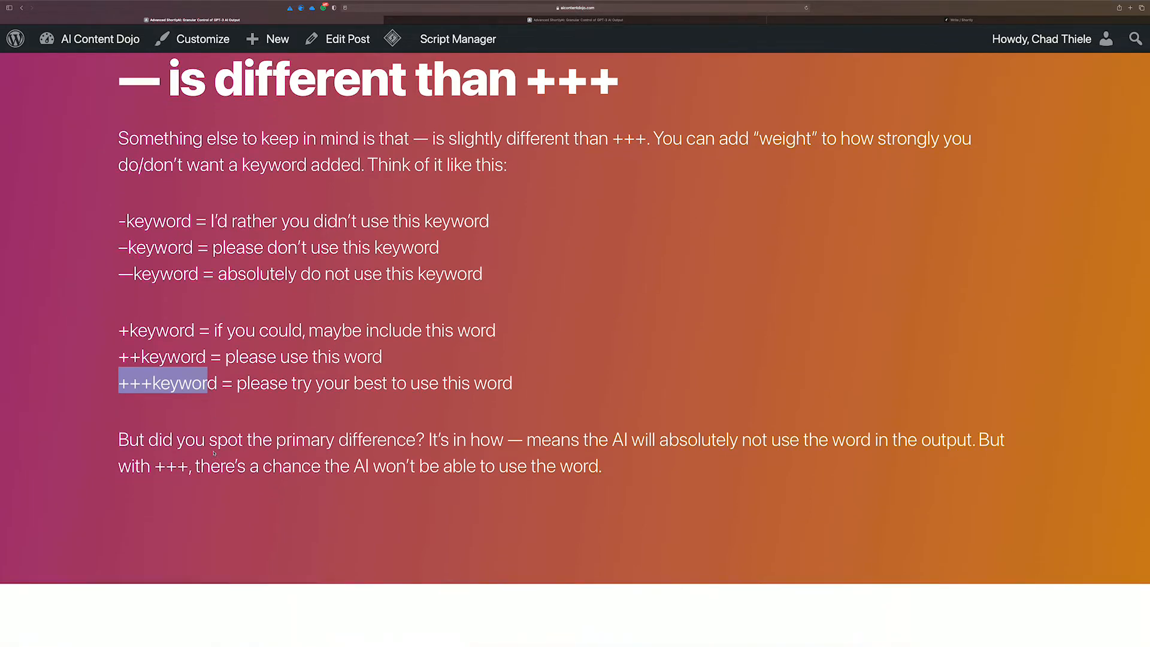
Step: Highlight the poem request and +++Tokyo weight in the inline examples, reaching Chain multiple keywords
scroll(down, 3)
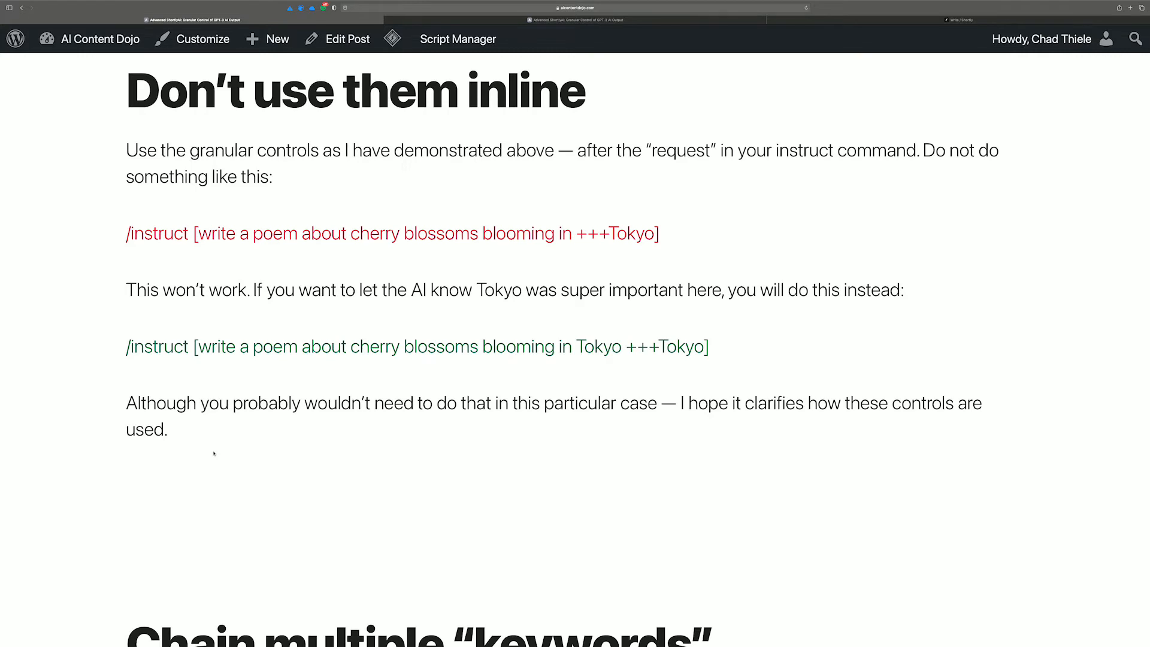
mouse_move(219, 305)
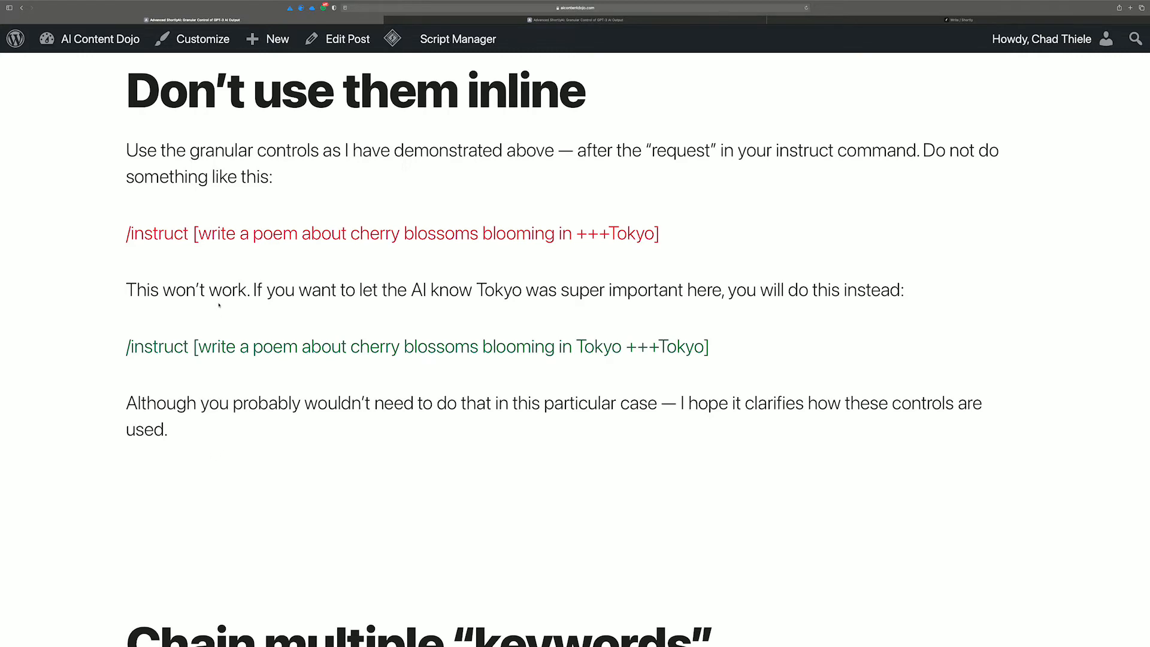
mouse_move(218, 306)
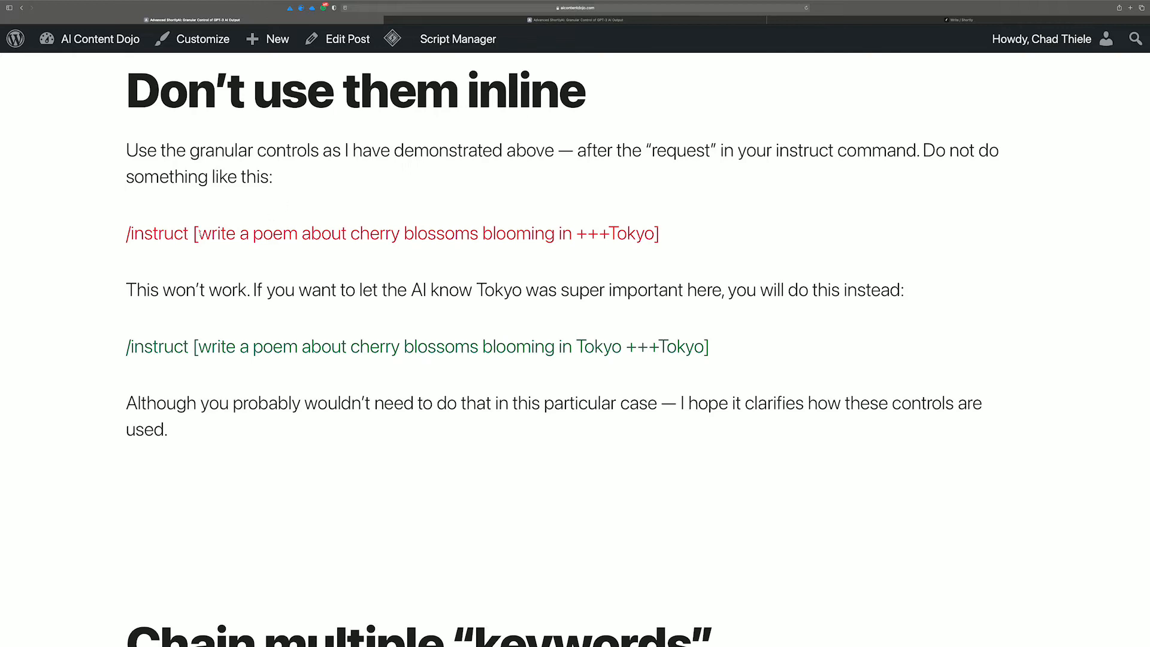
drag(200, 233, 516, 233)
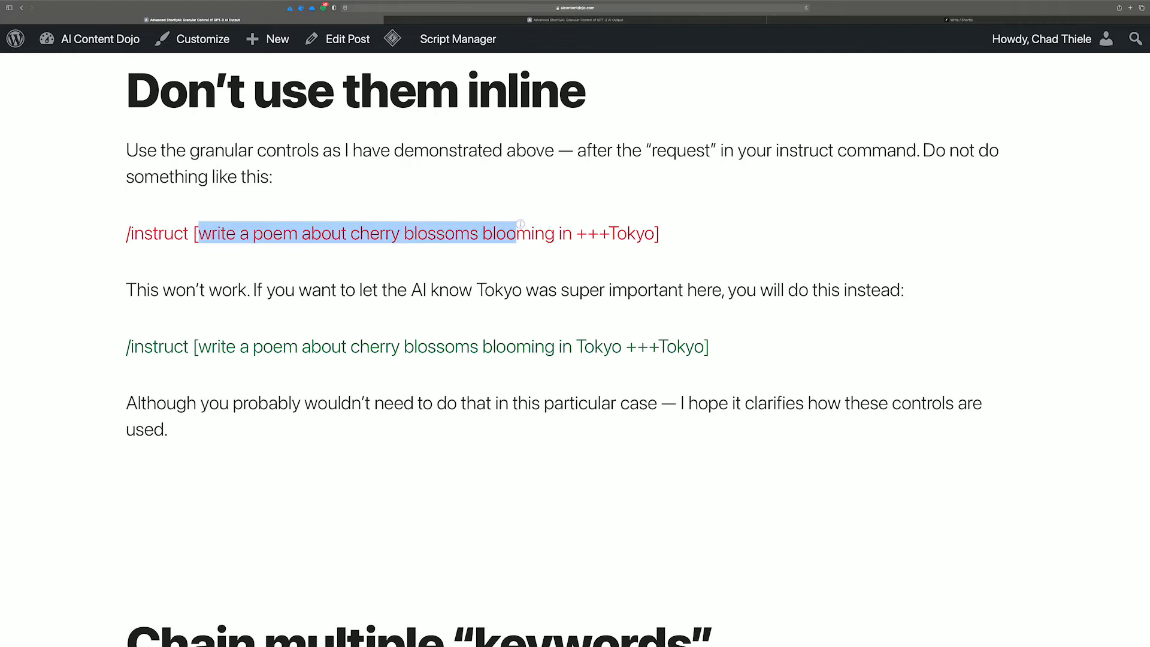
drag(517, 233, 650, 233)
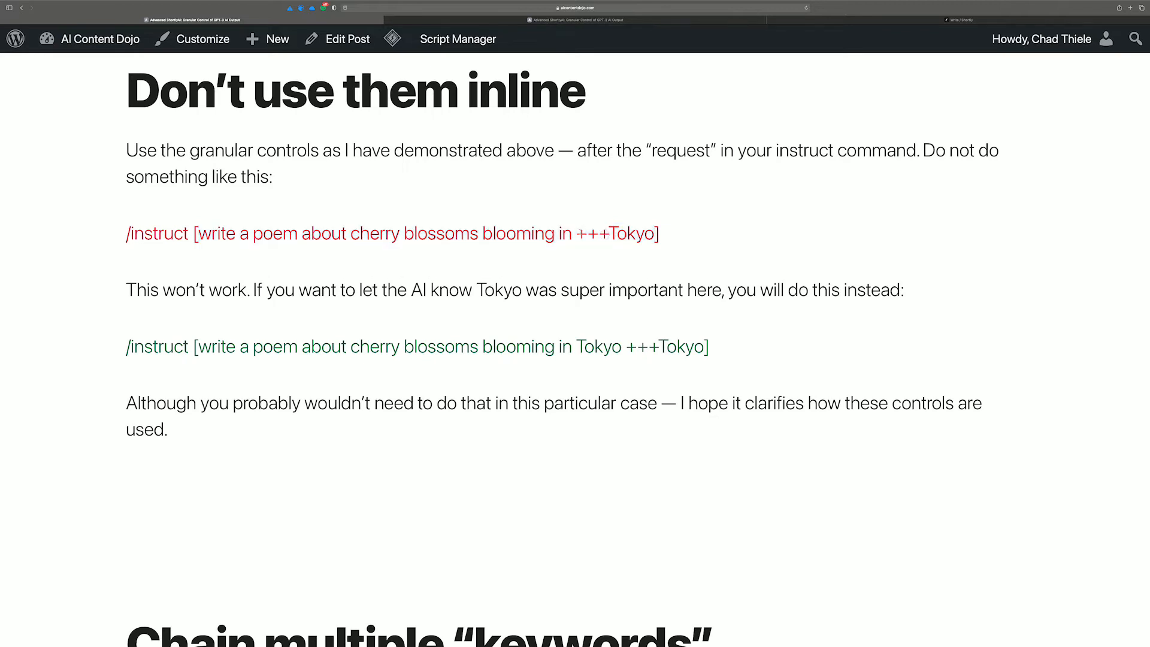
drag(332, 233, 572, 233)
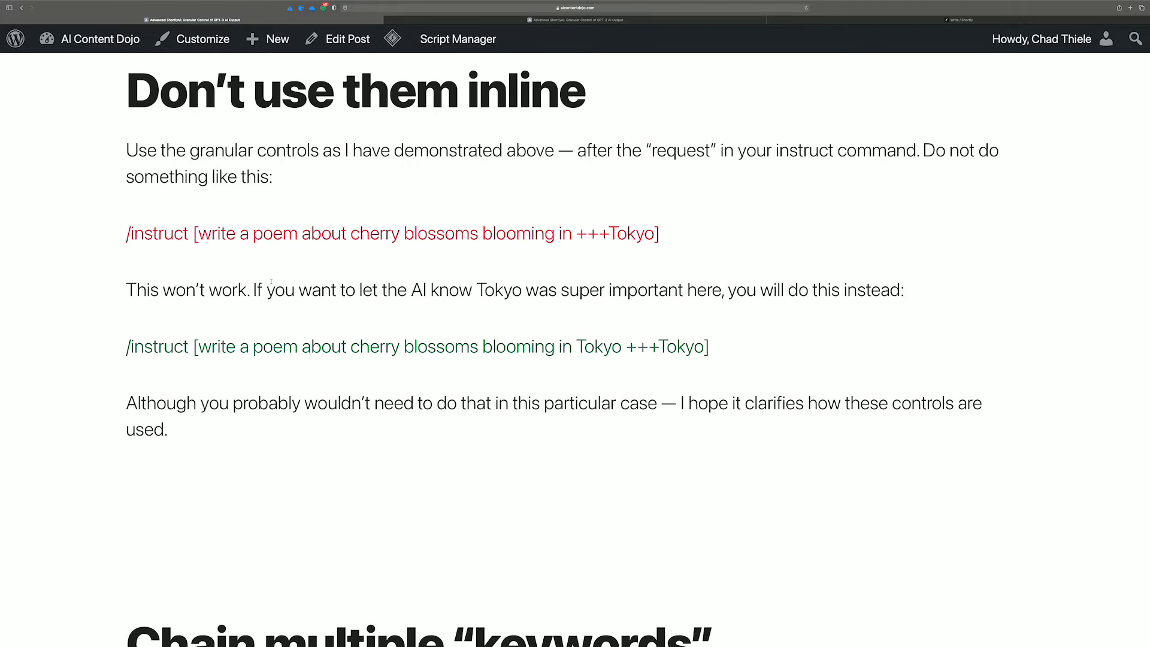
drag(574, 233, 612, 233)
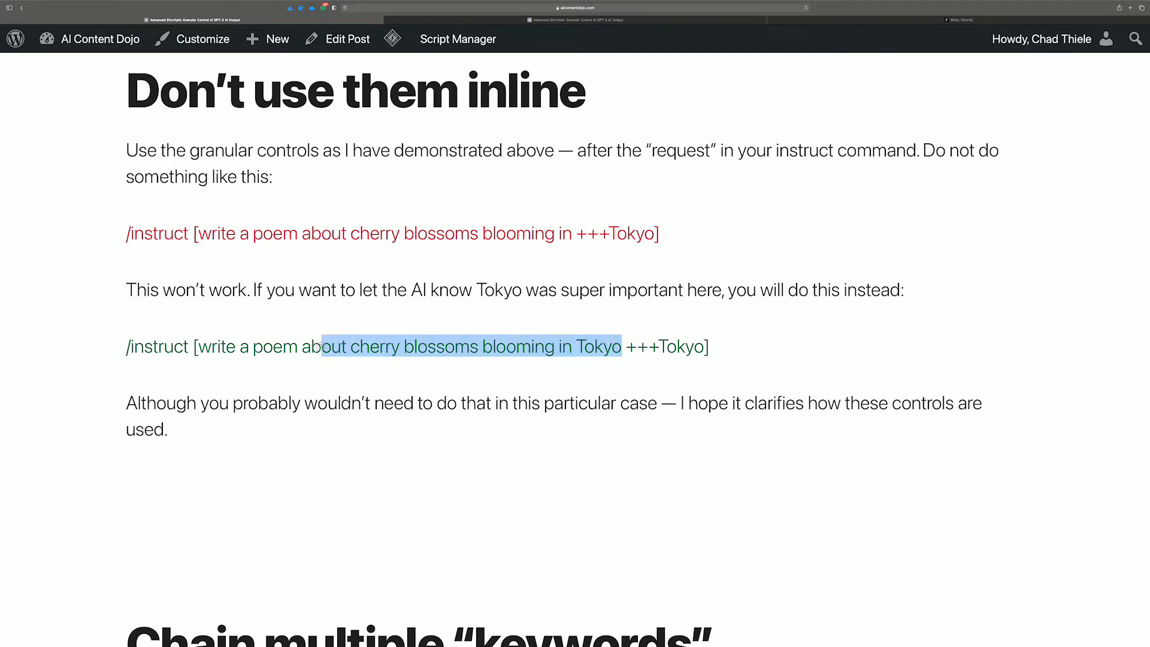
drag(320, 346, 196, 346)
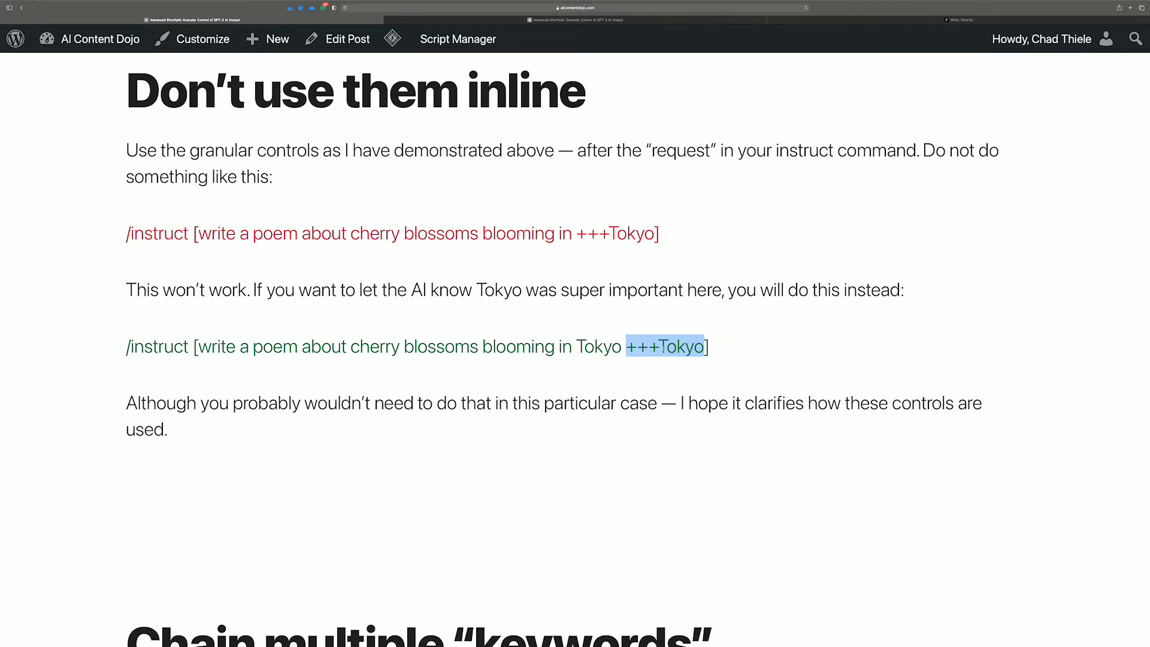
scroll(down, 3)
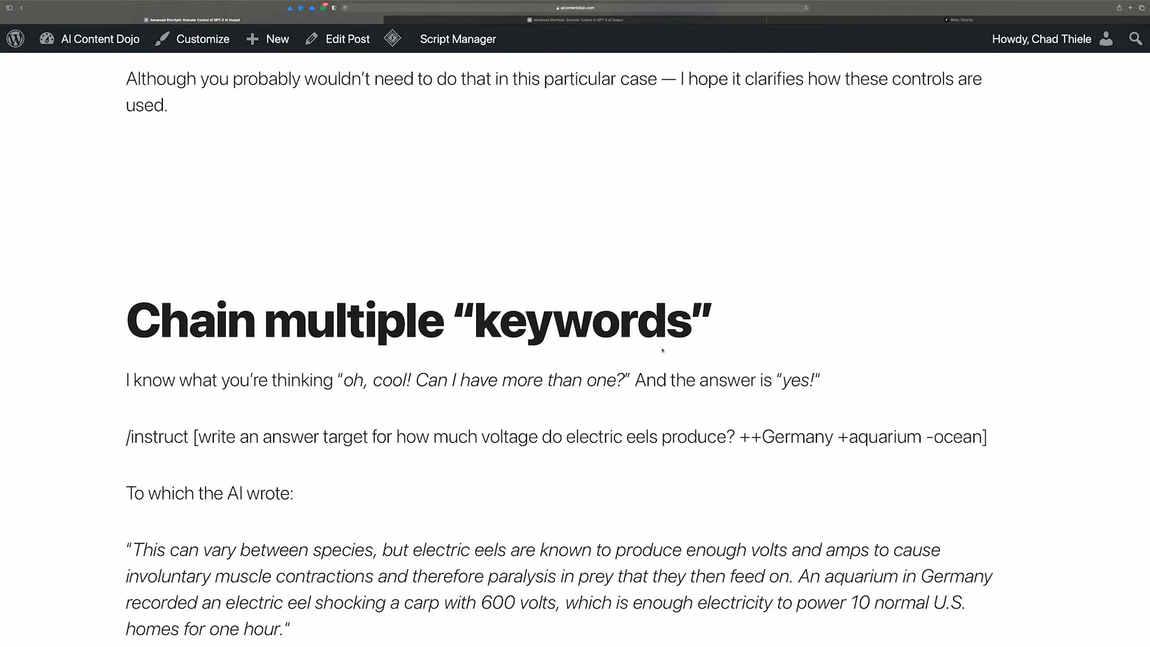
Step: Highlight the ++Germany +aquarium -ocean weights in the chained-keywords example, then scroll onward
scroll(down, 3)
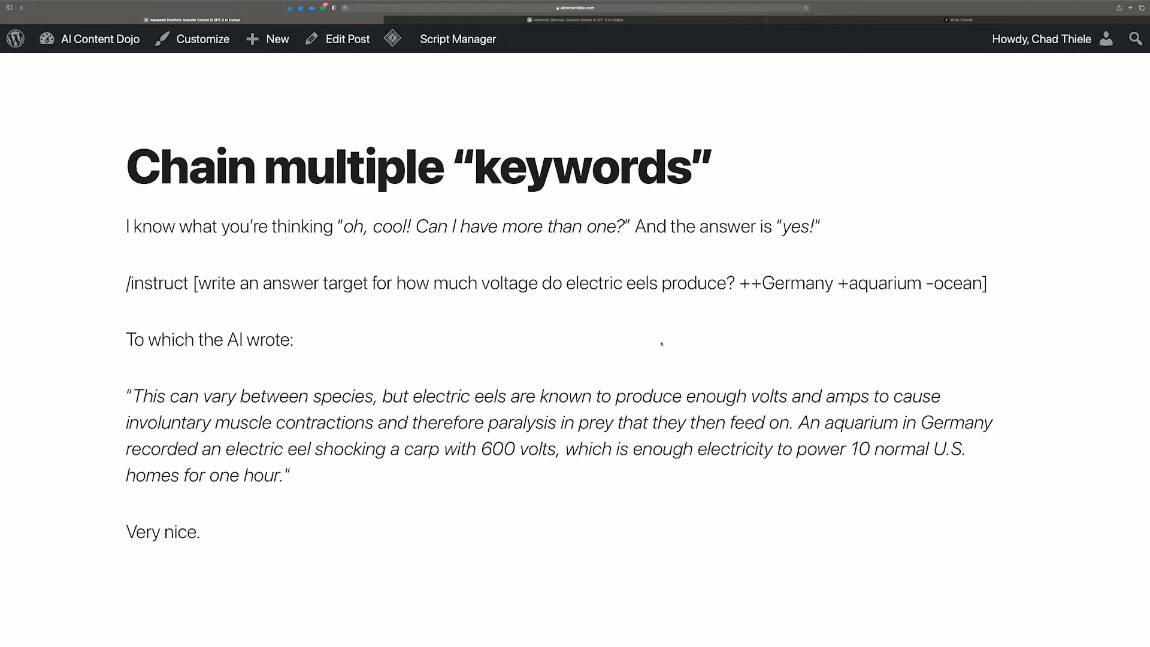
mouse_move(602, 339)
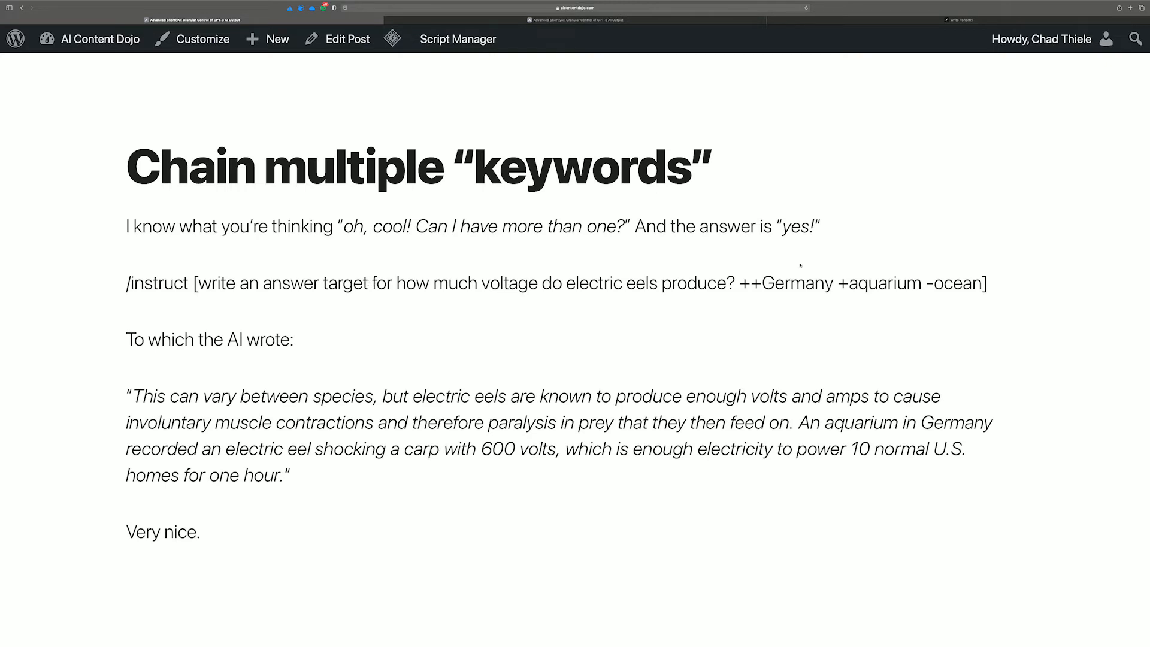
mouse_move(800, 266)
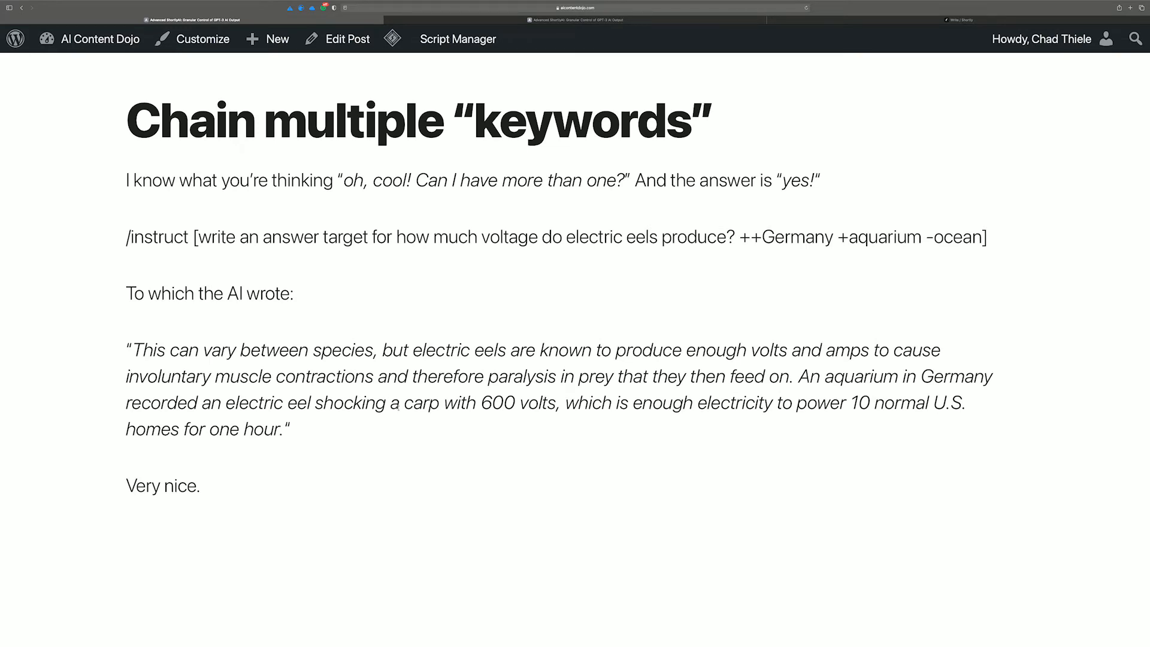
drag(896, 237, 984, 238)
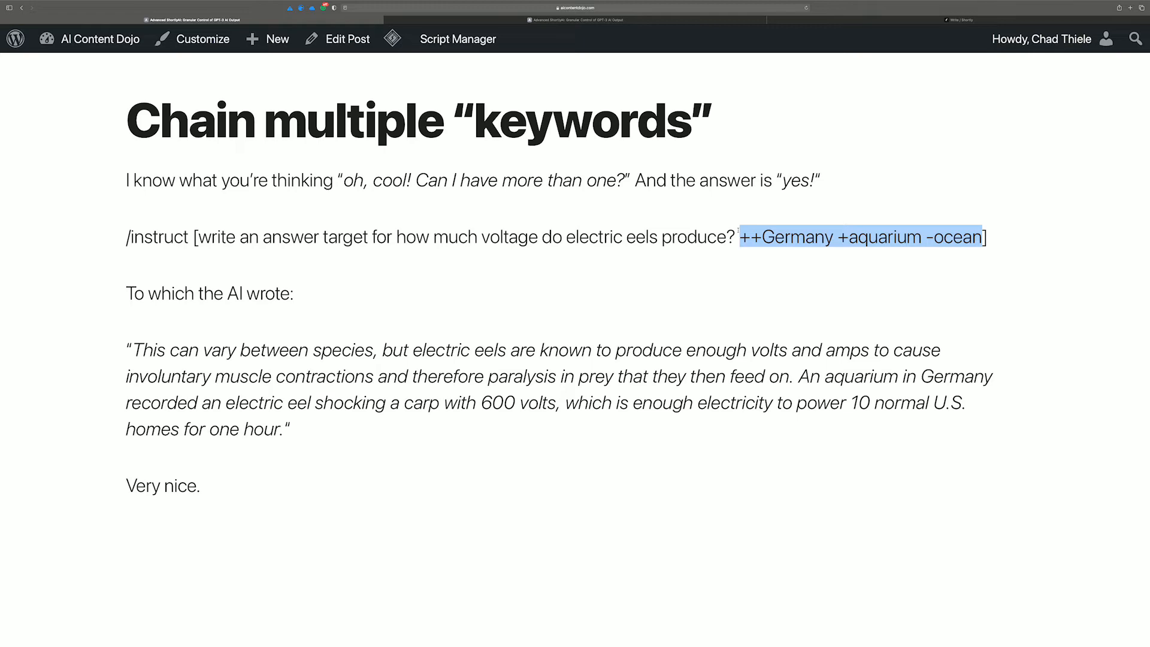
scroll(down, 3)
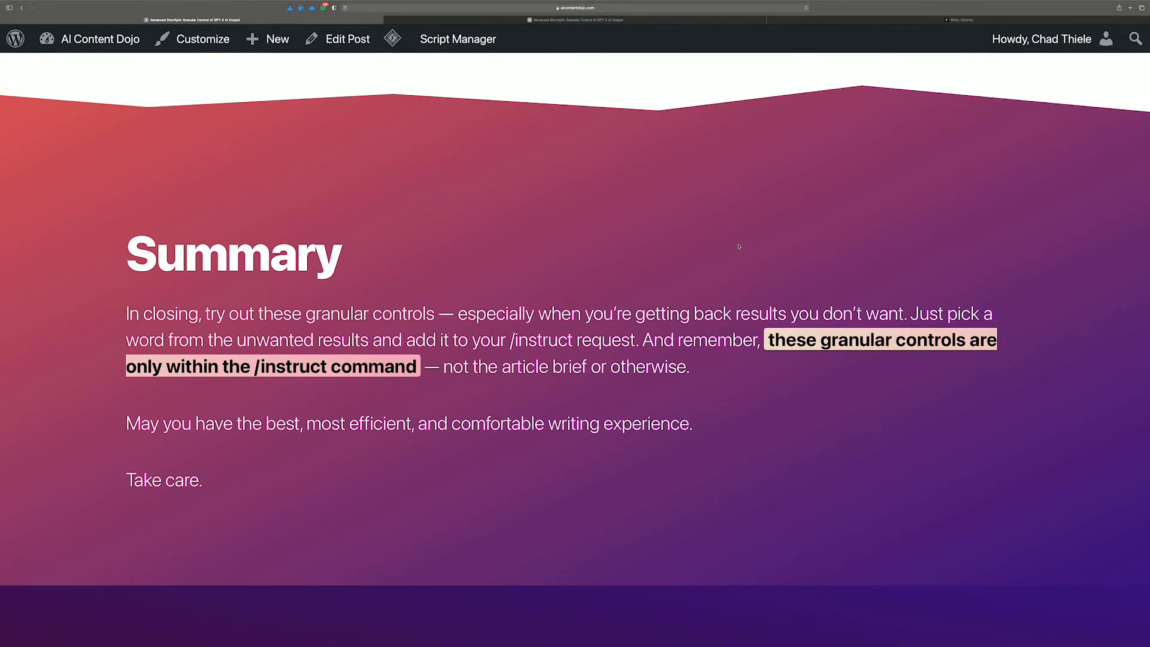
Step: Scroll to the closing Summary stressing the controls only work within /instruct
scroll(down, 3)
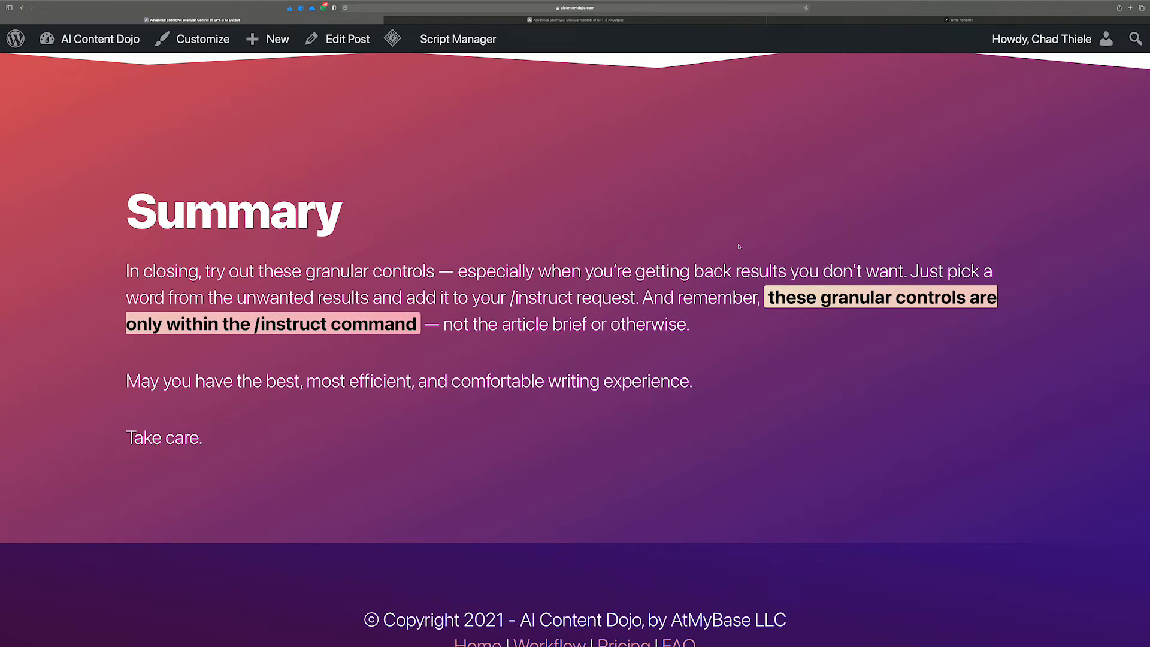
scroll(down, 3)
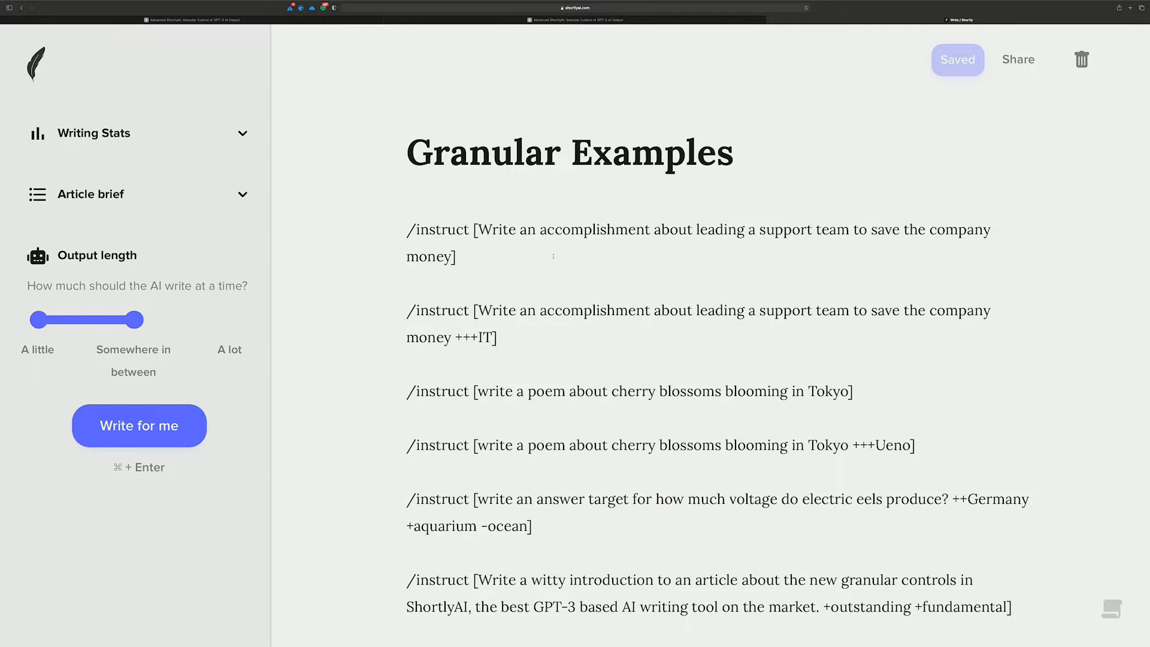
Step: Generate AI answers for the support-team prompts, including the +++IT weighted one
click(138, 425)
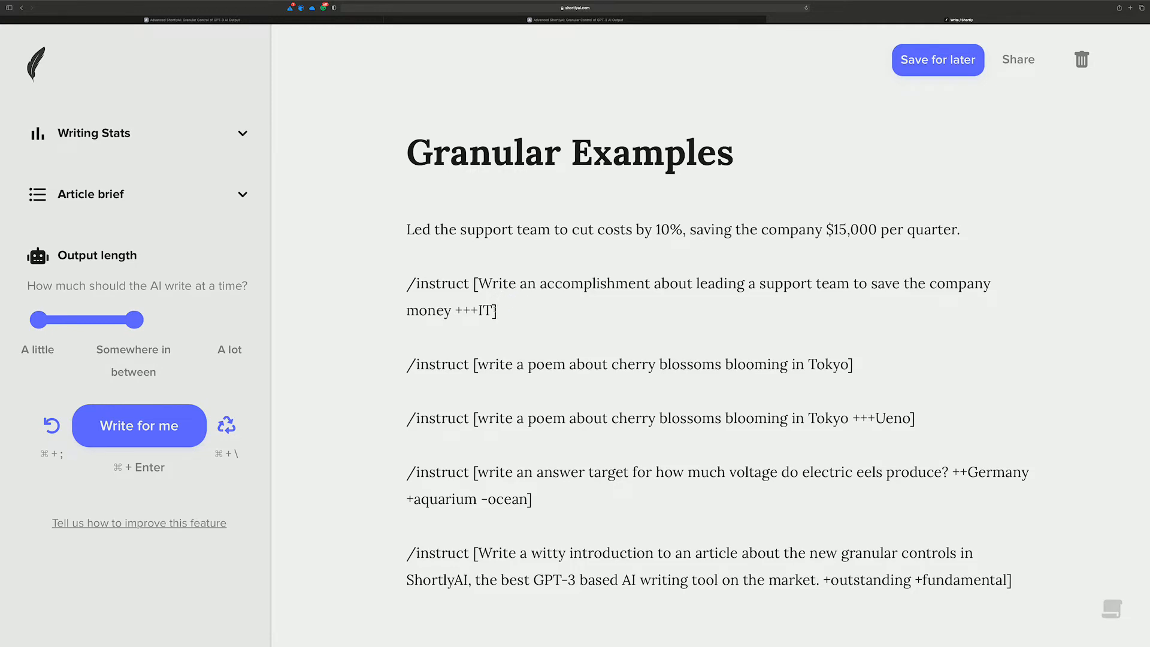
drag(457, 311, 499, 310)
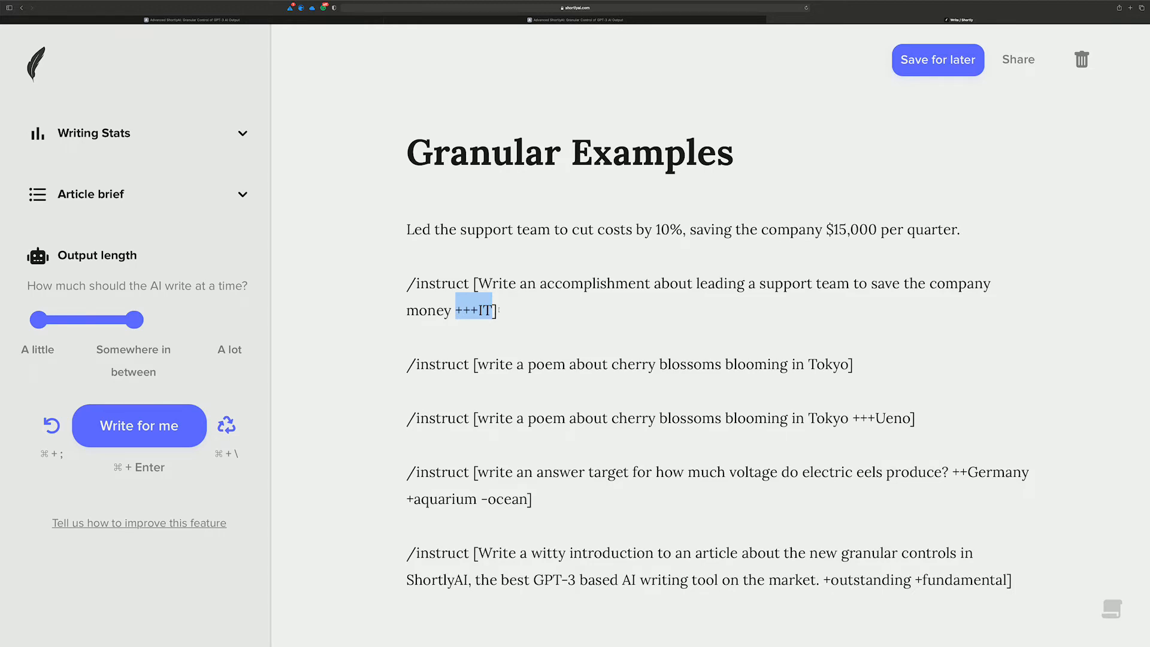
click(138, 425)
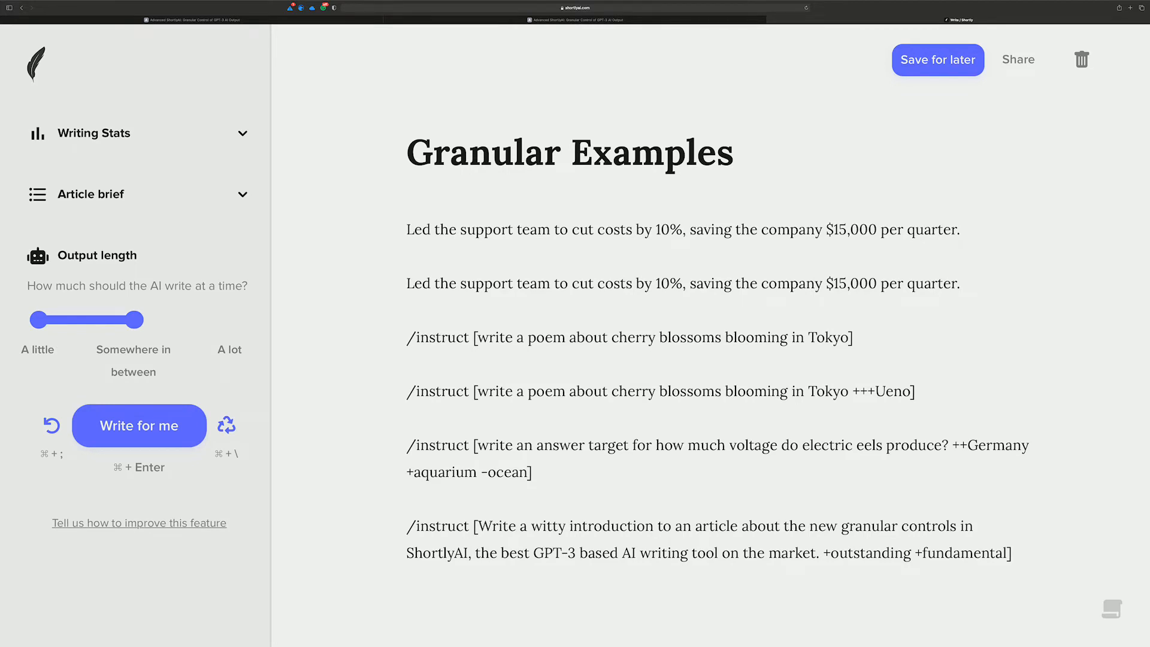
click(139, 426)
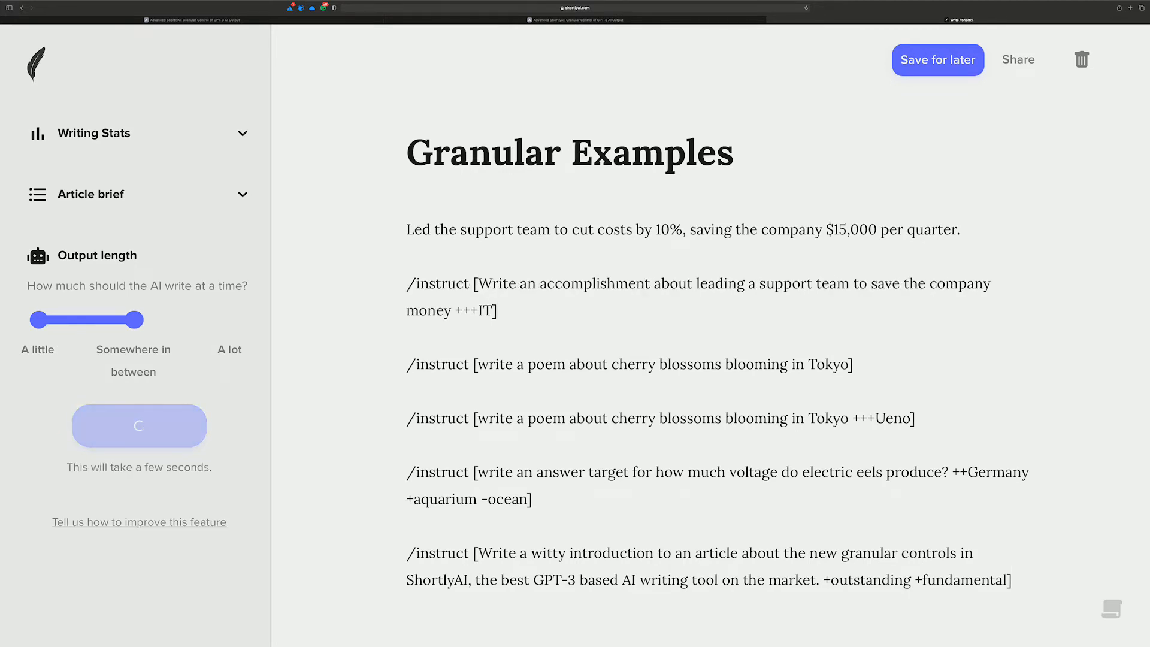
Step: Undo the +++IT answer and regenerate it, now crediting new IT processes
click(937, 59)
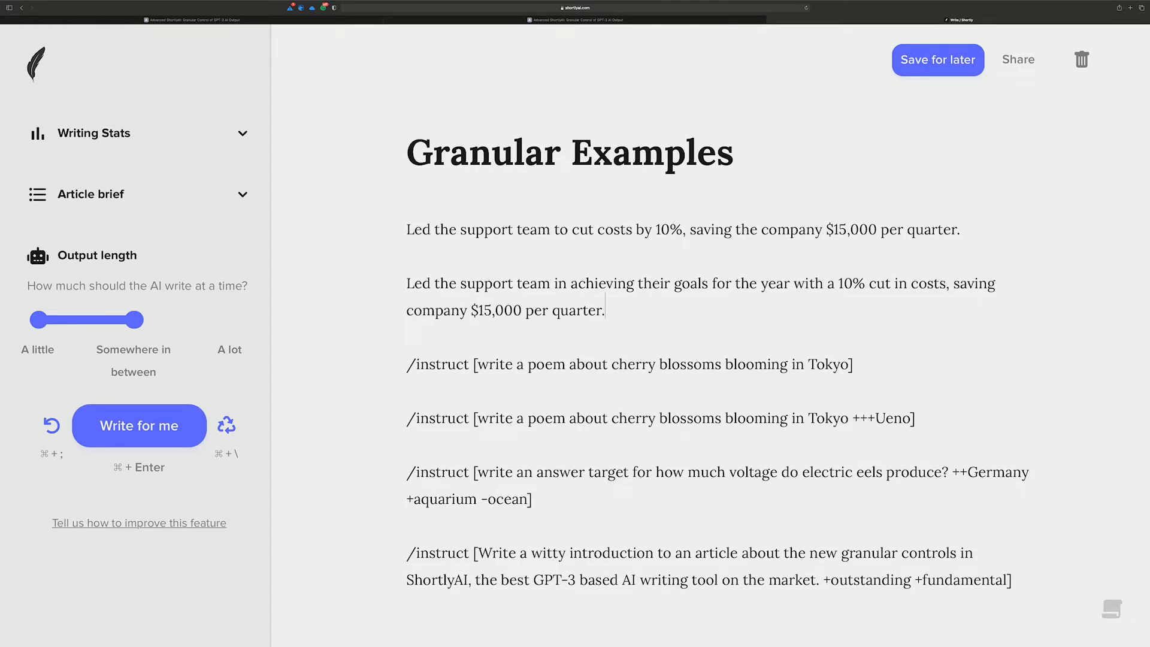
click(938, 59)
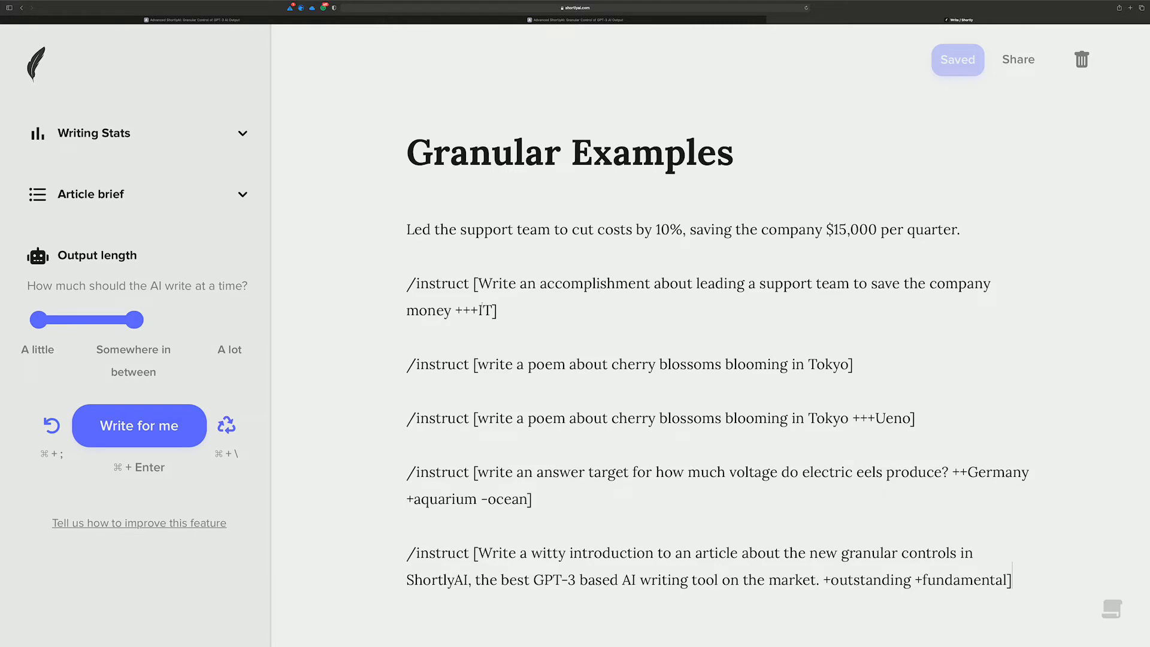
double_click(477, 310)
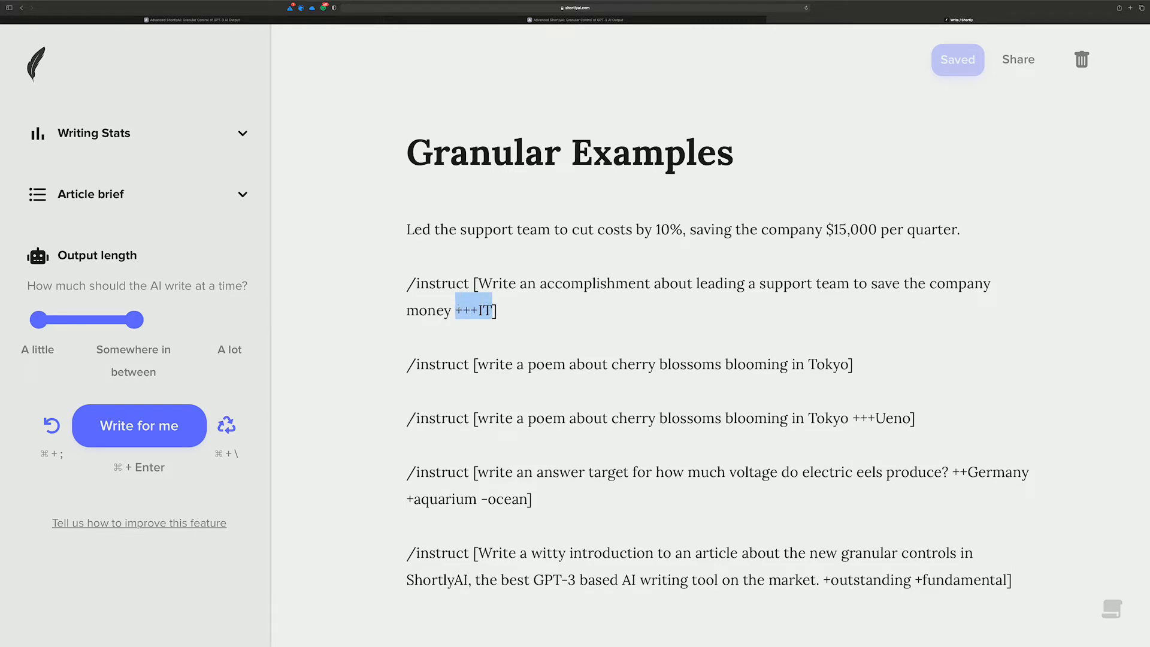
click(469, 310)
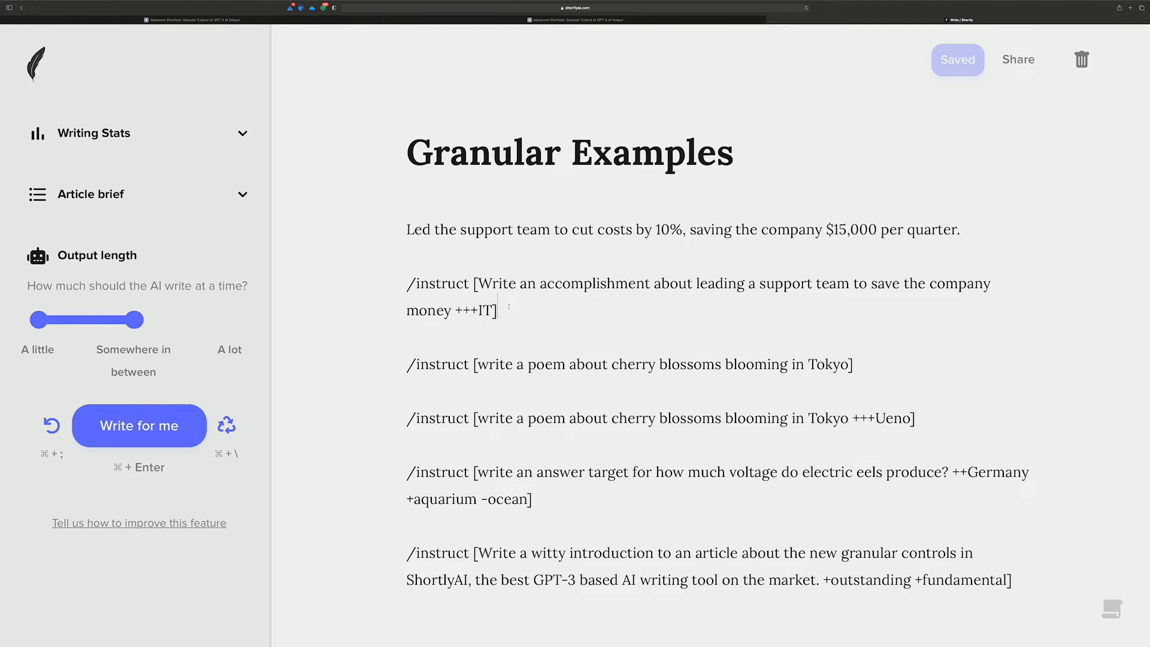
click(139, 425)
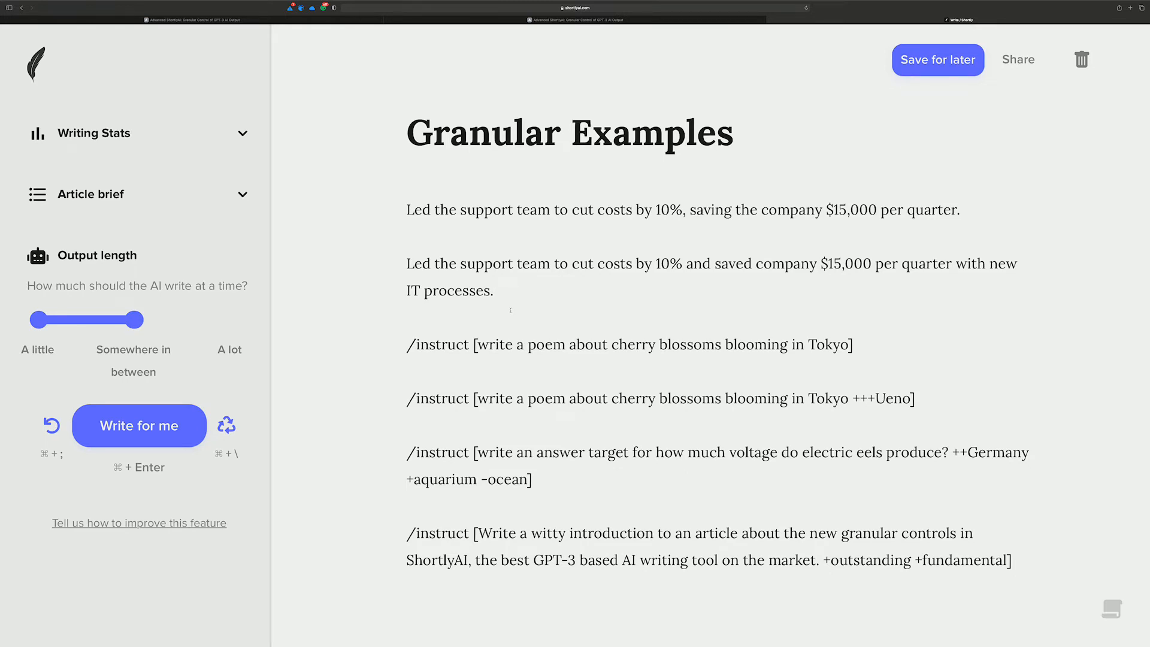
scroll(down, 3)
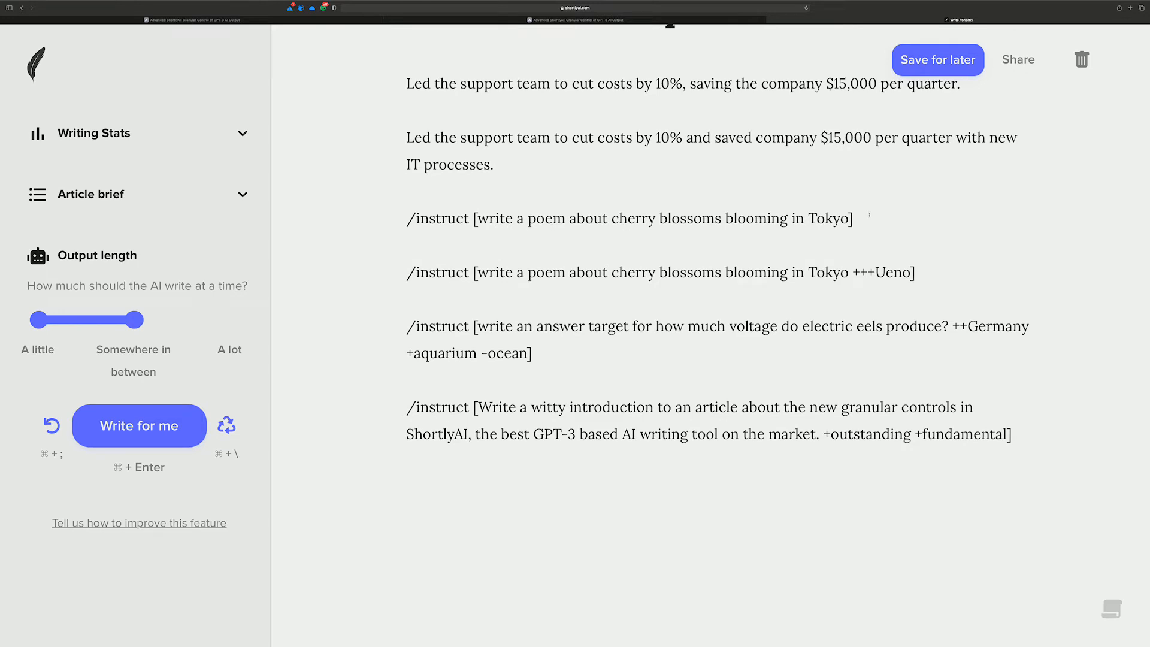
Step: Generate a Tokyo cherry blossom poem from the plain prompt, then undo the answers
click(138, 425)
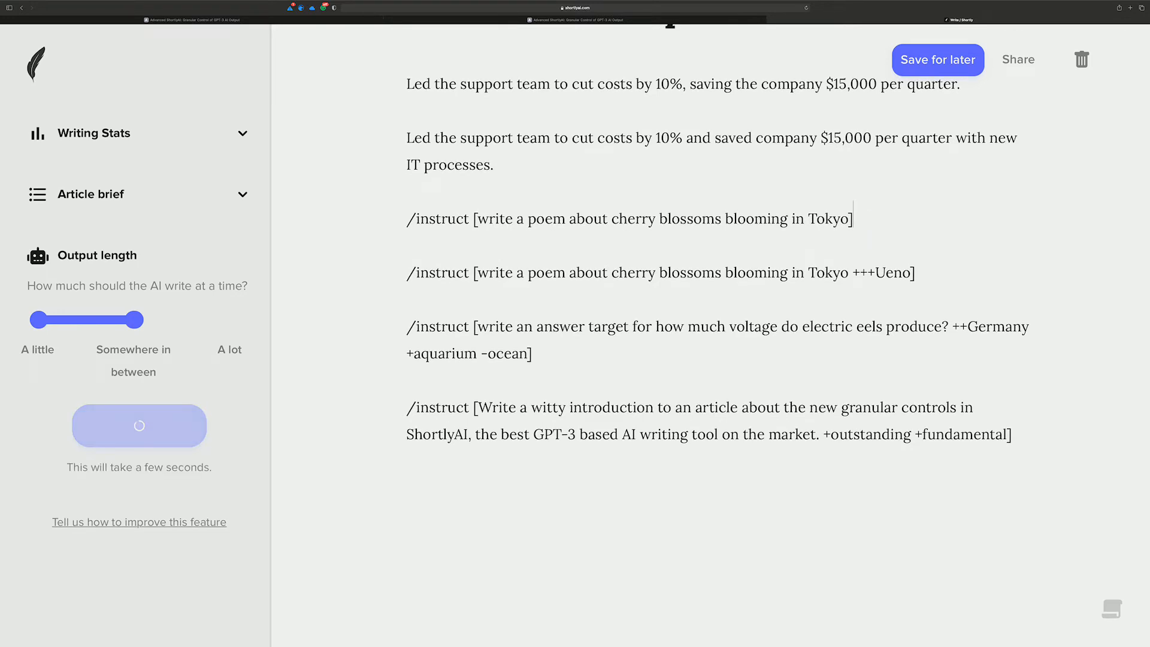
click(138, 426)
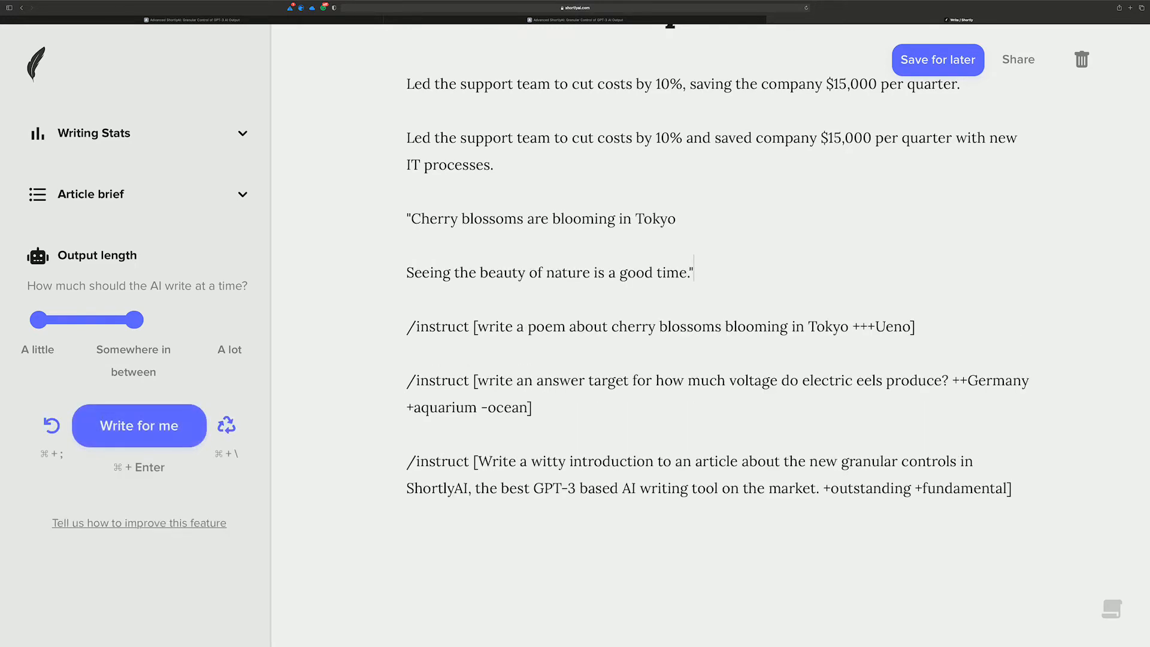
click(937, 60)
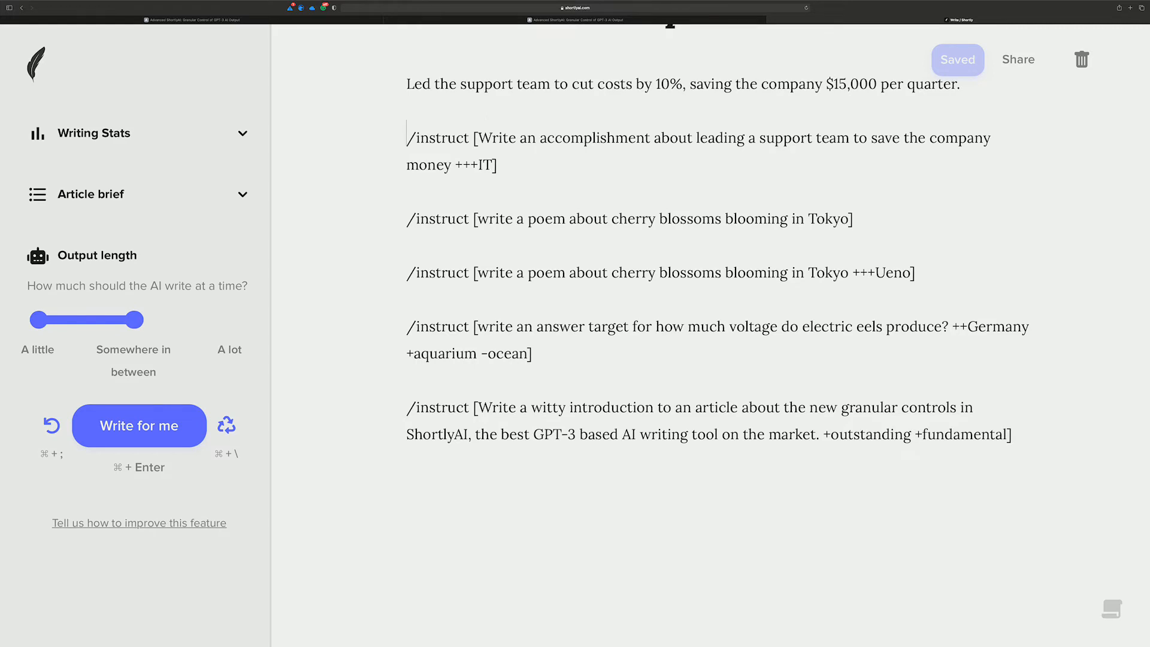
Step: Add /// separator lines above the cherry blossom, Ueno poem and witty introduction prompts
text(///)
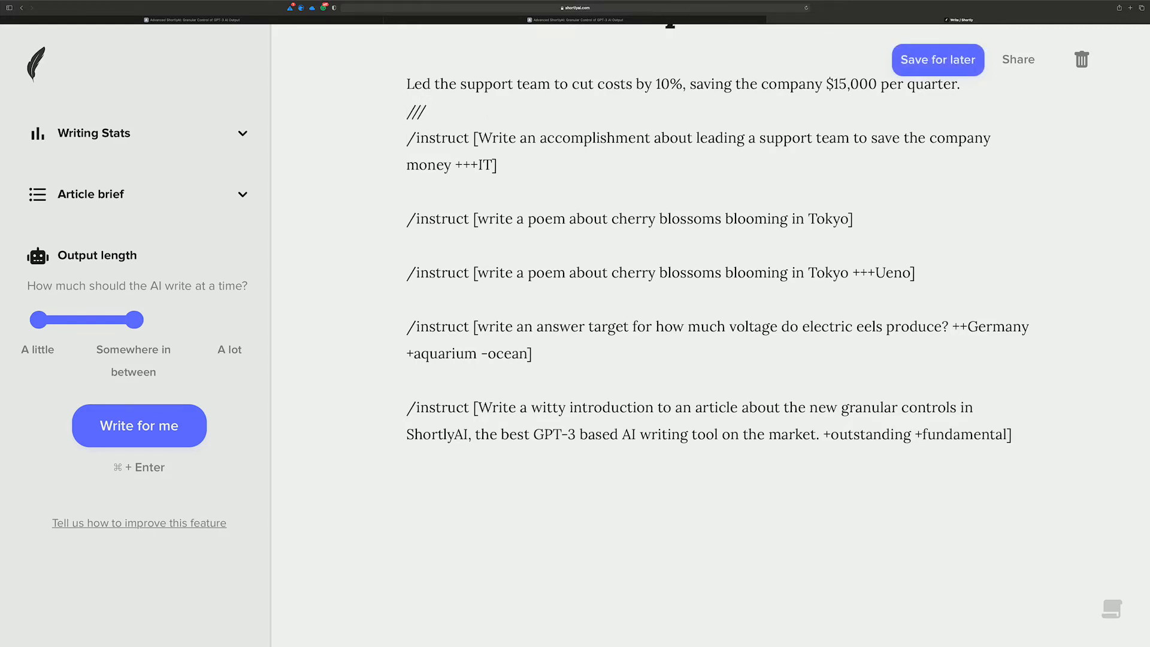
click(938, 59)
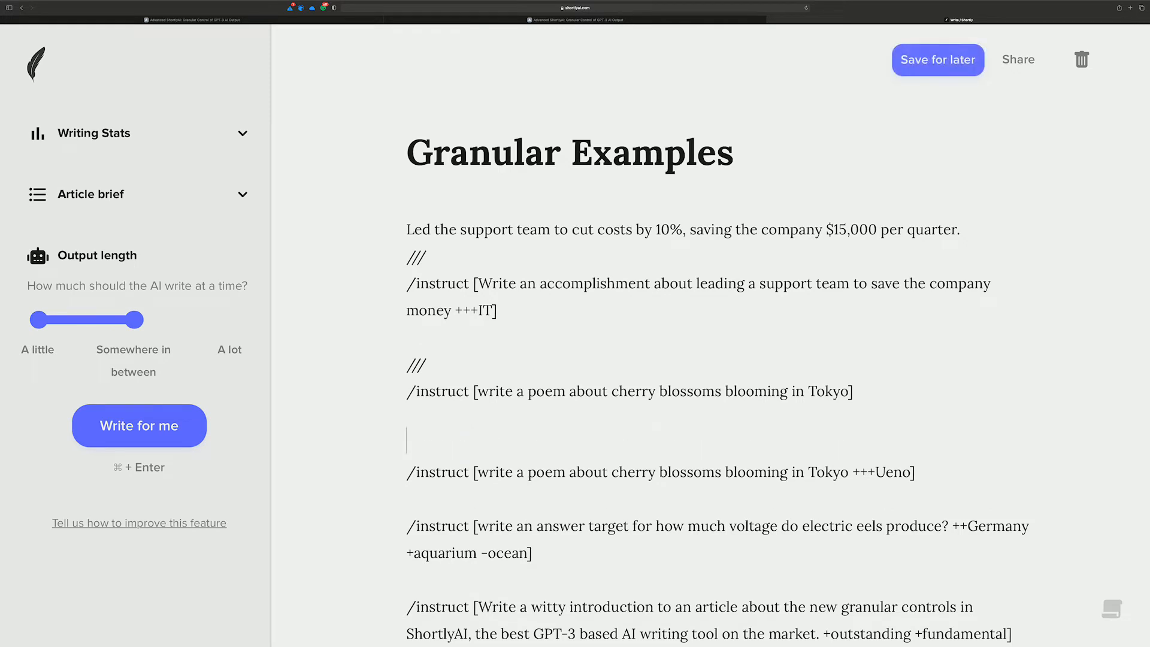
click(937, 60)
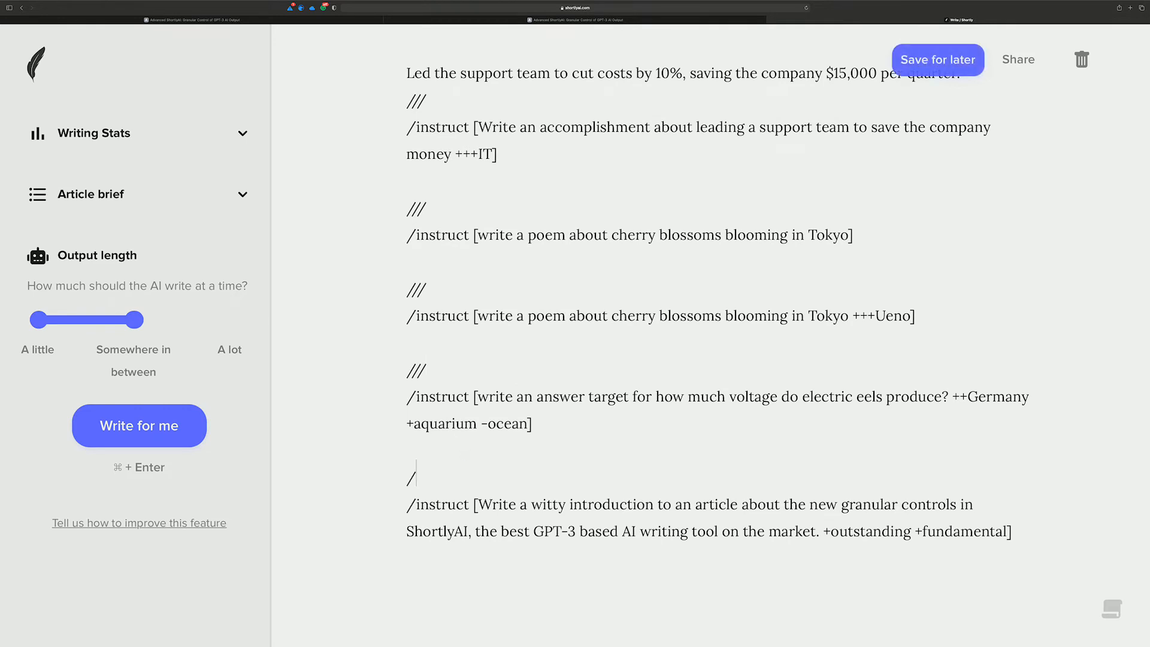
click(938, 59)
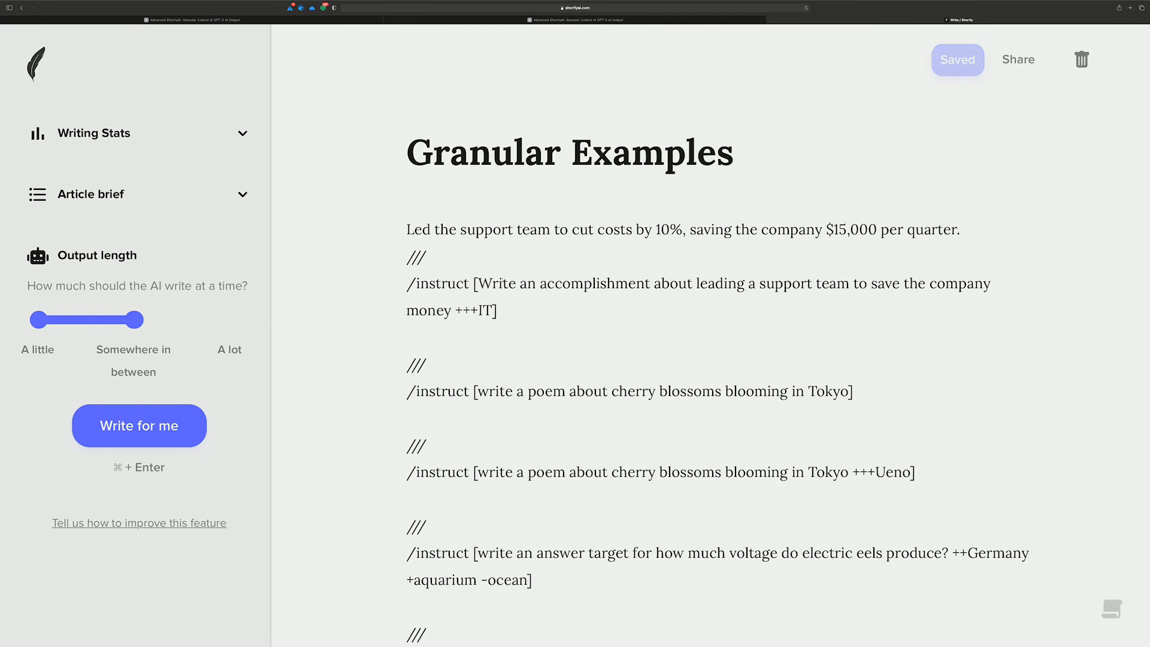
click(138, 426)
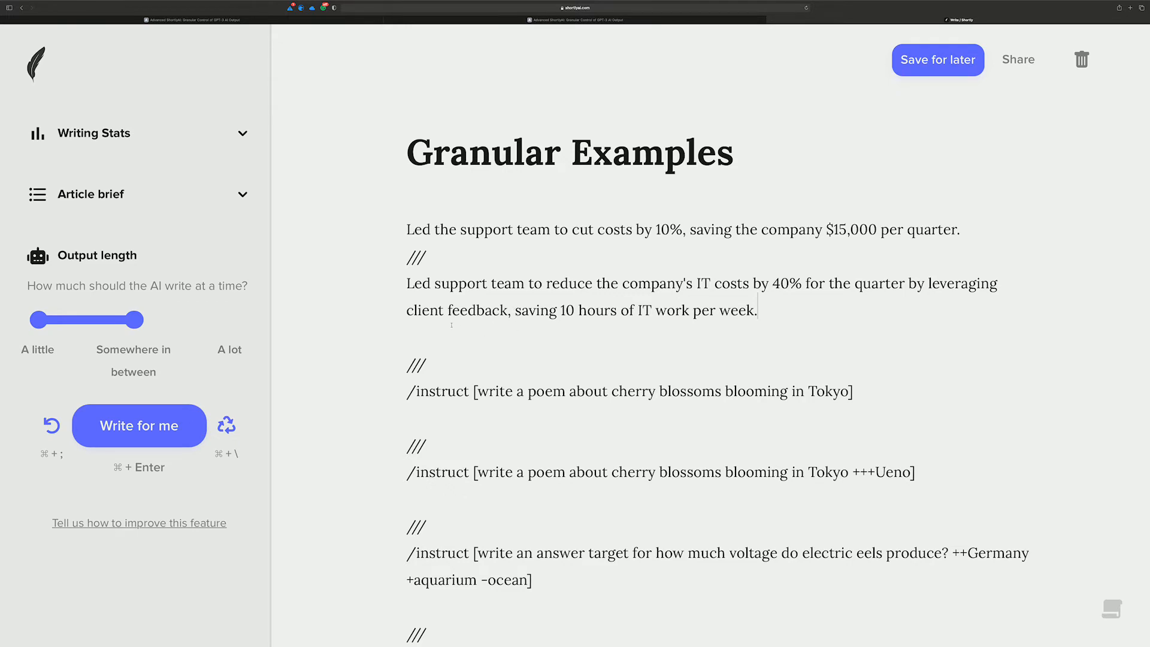
Step: Generate a Tokyo cherry blossom poem from the +++Ueno instruction, mentioning Ueno Park
scroll(down, 3)
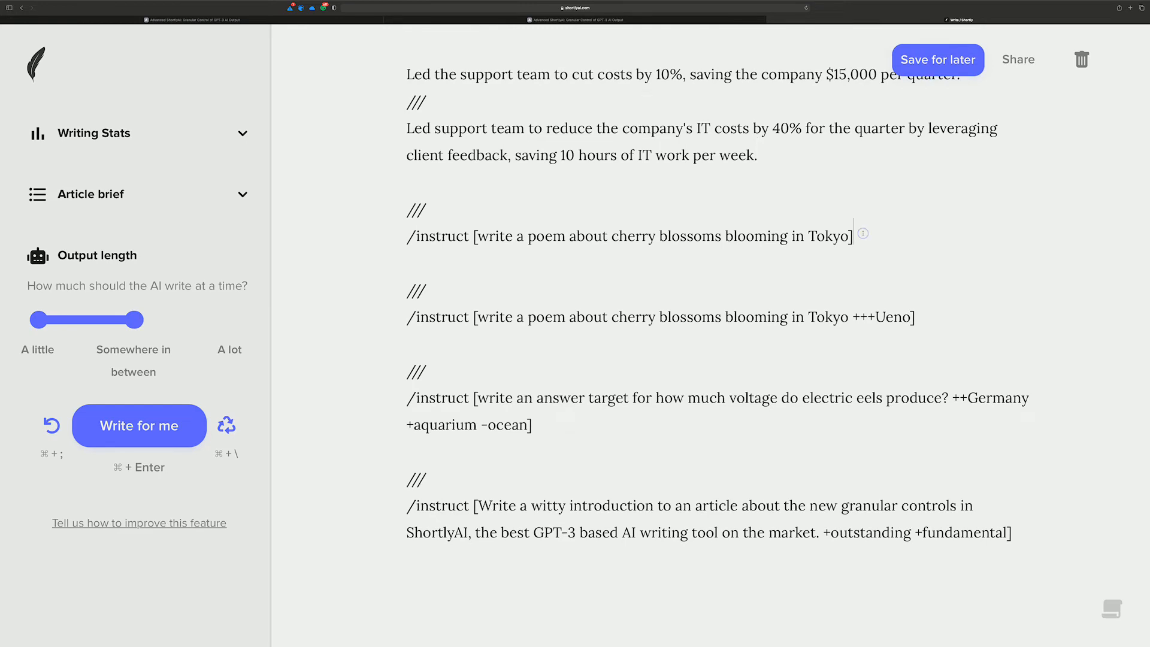
click(138, 425)
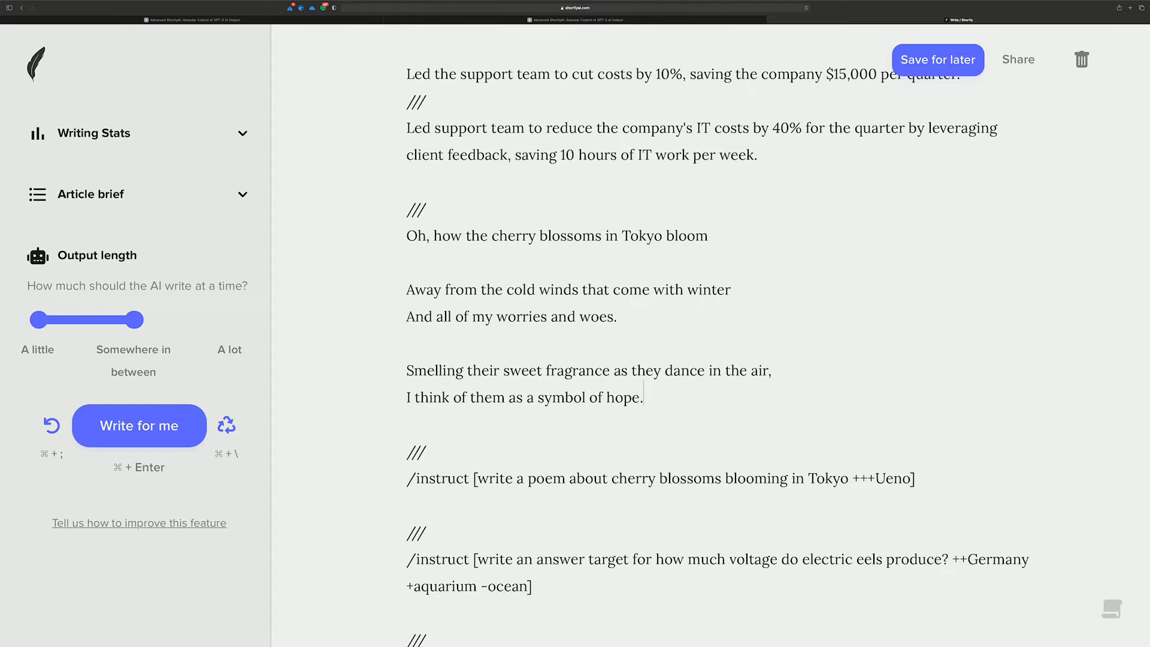
scroll(down, 3)
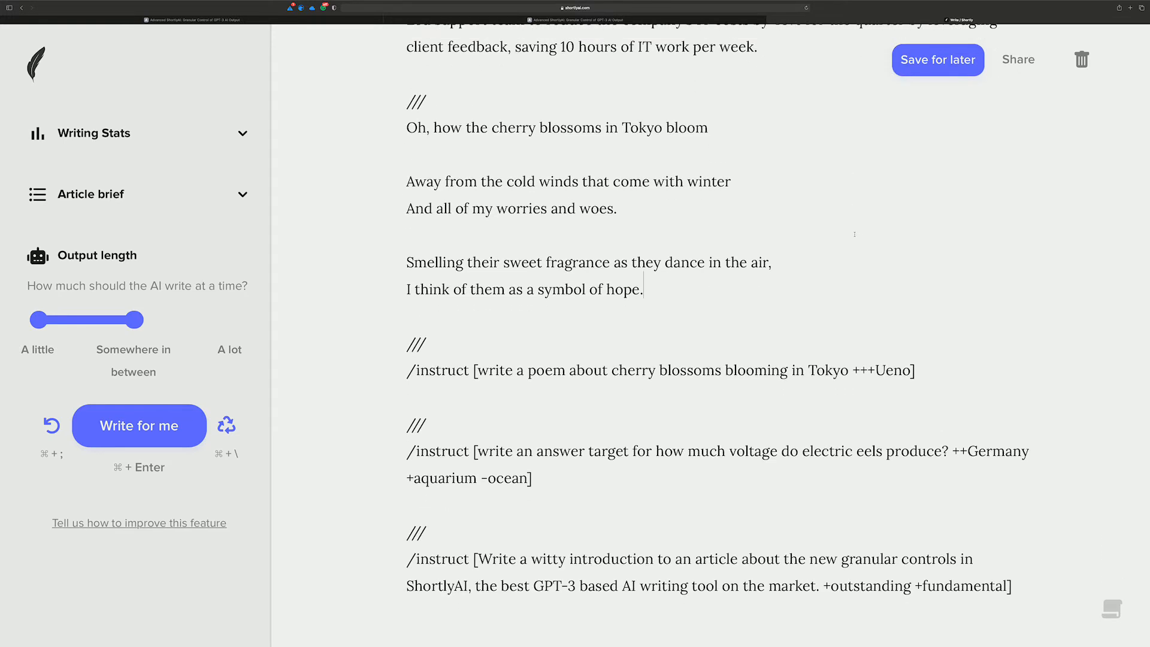
scroll(down, 3)
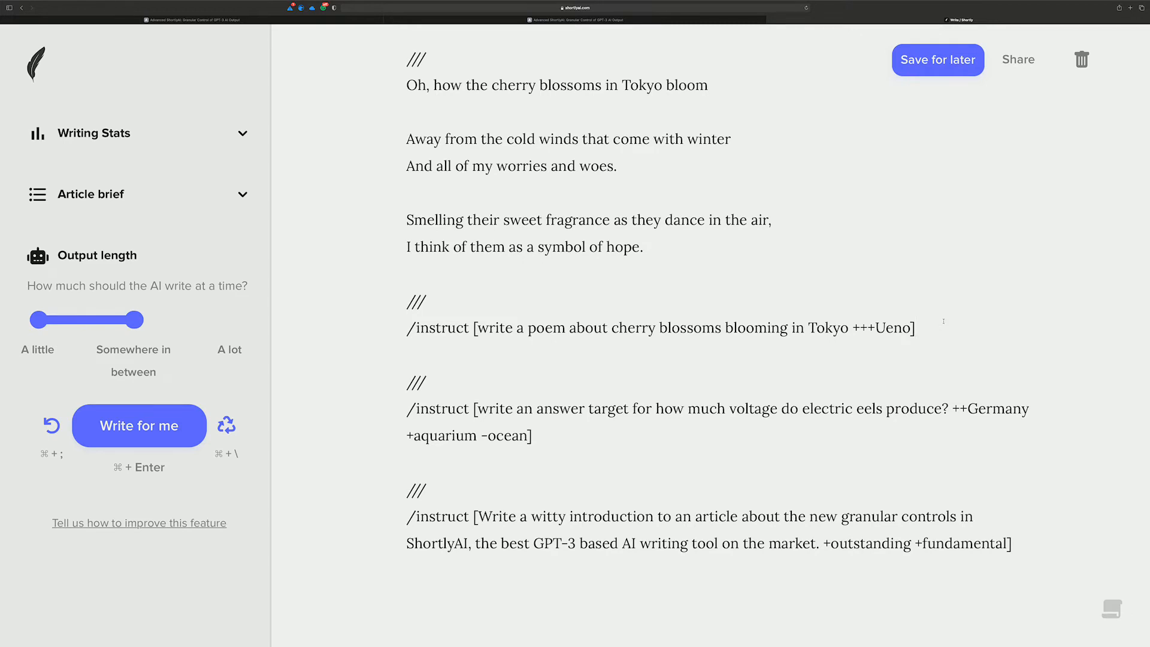
click(139, 425)
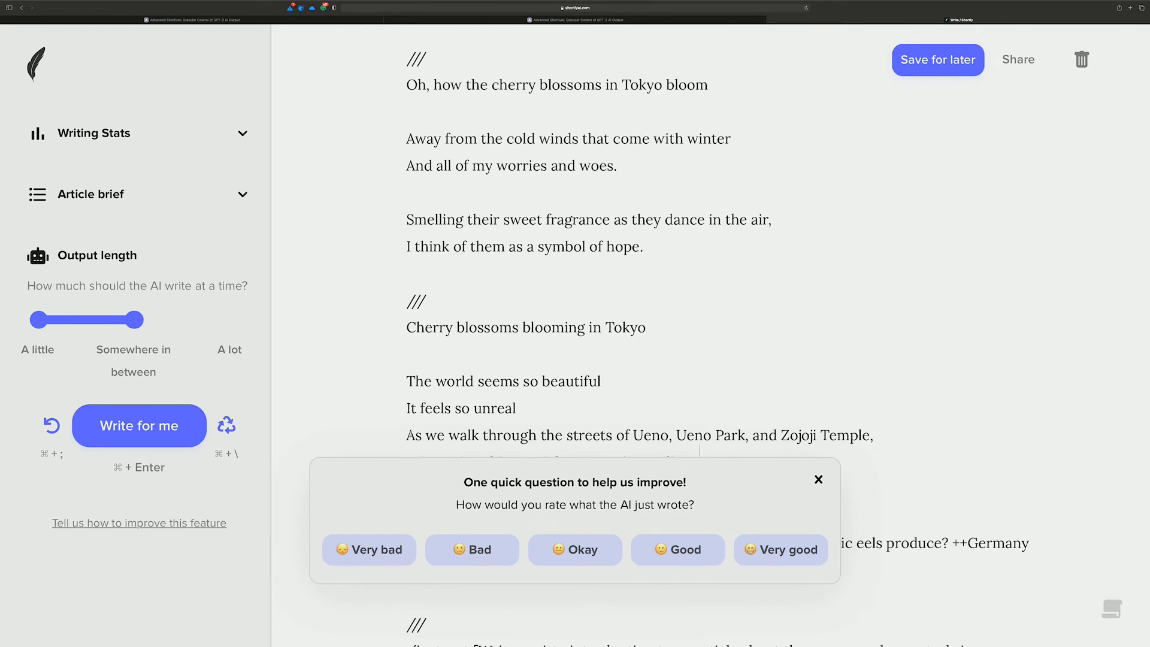
mouse_move(679, 525)
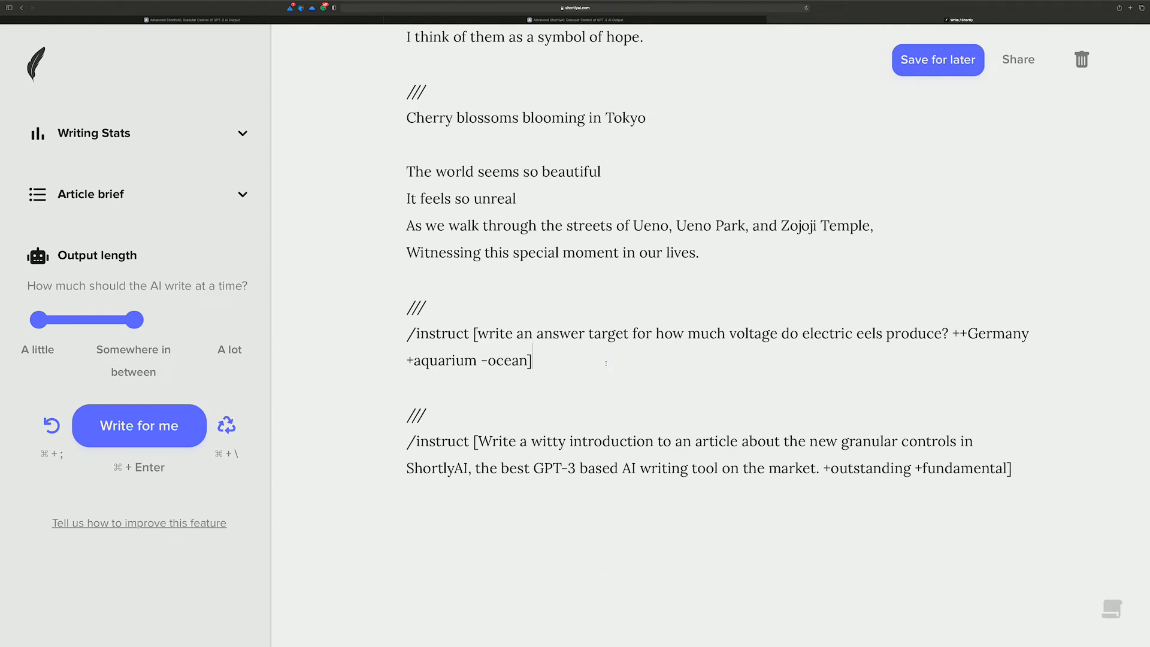
click(139, 426)
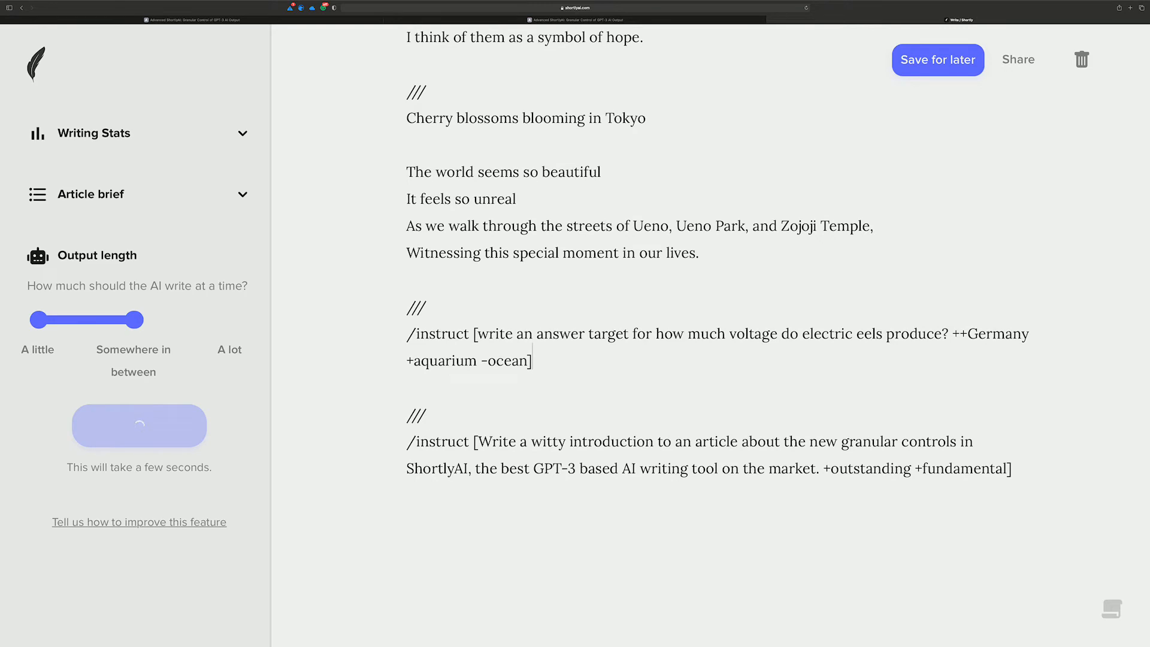
click(138, 426)
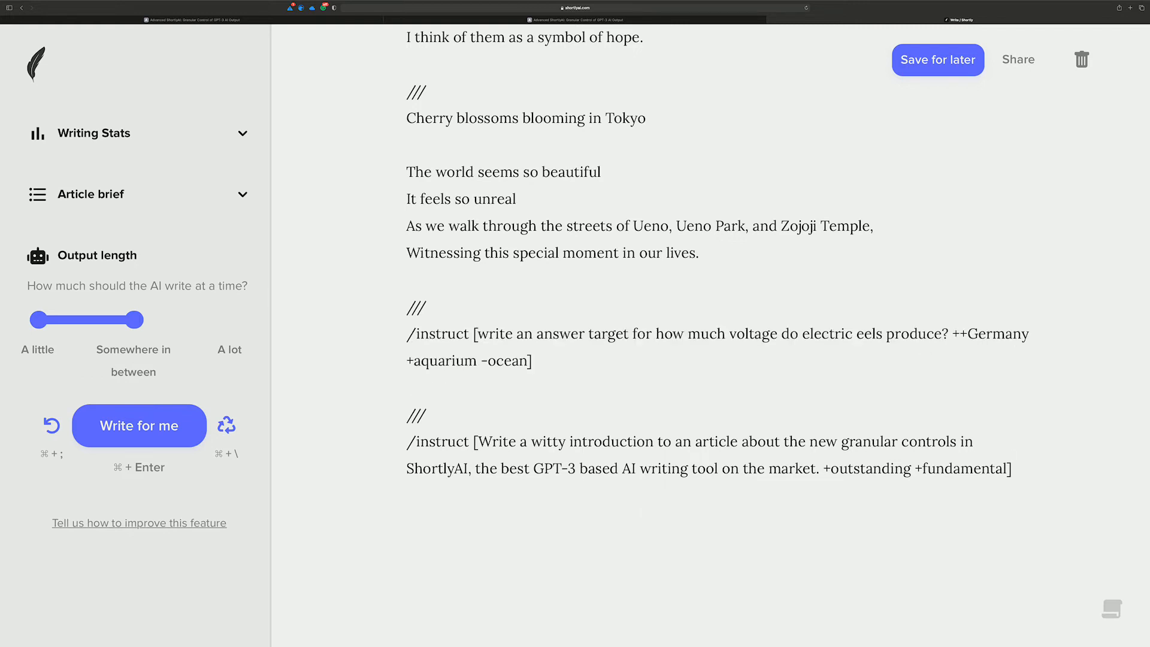
Step: Replace -ocean with ---Amazon in the electric eel instruction
double_click(506, 360)
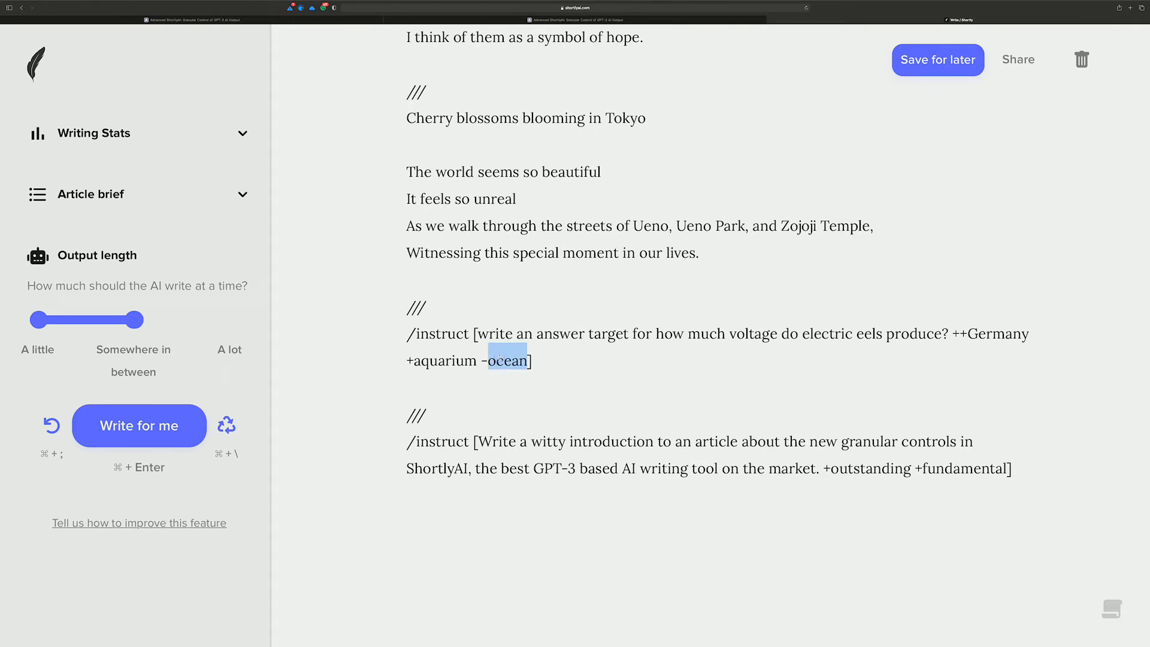
text(Amaz)
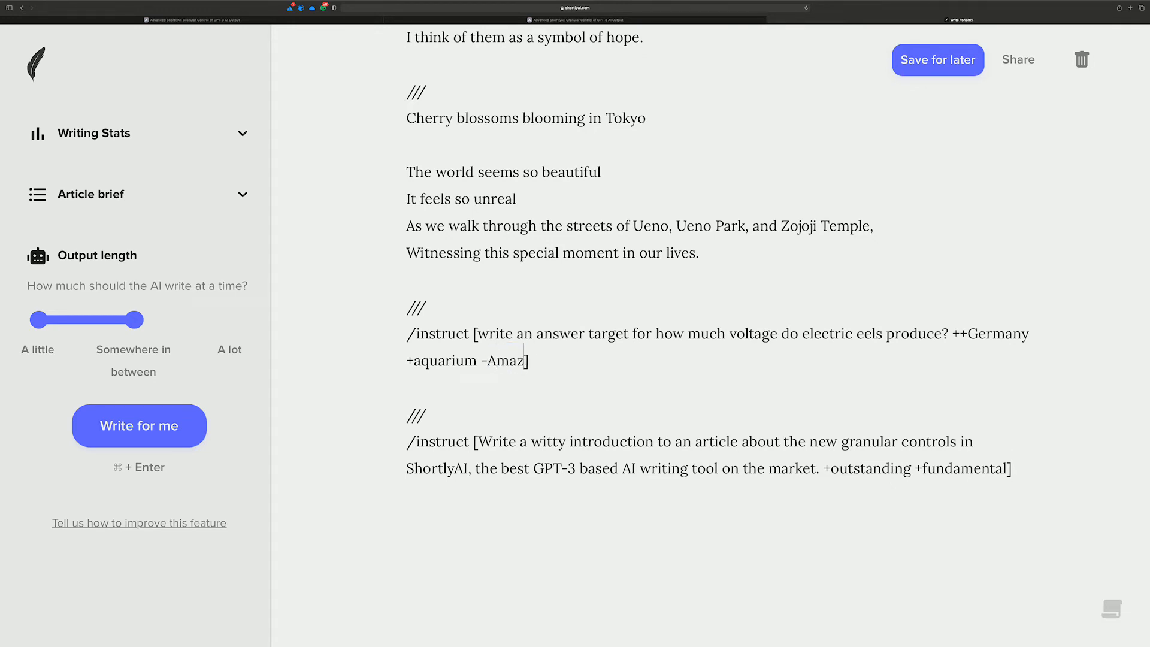
click(938, 59)
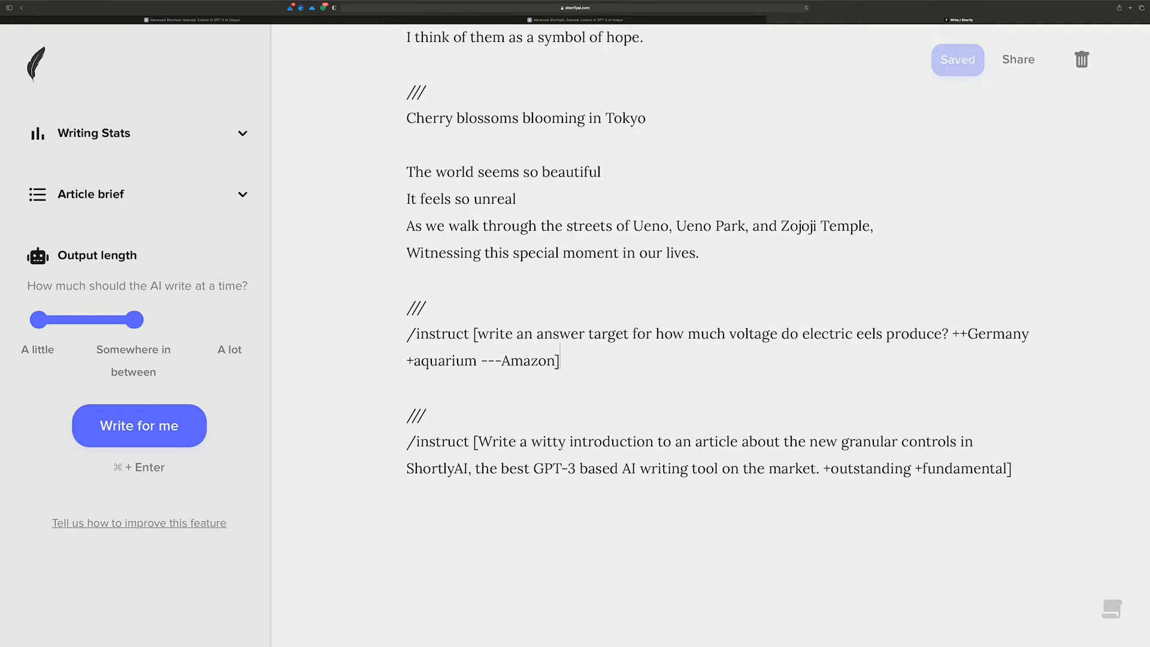
click(138, 425)
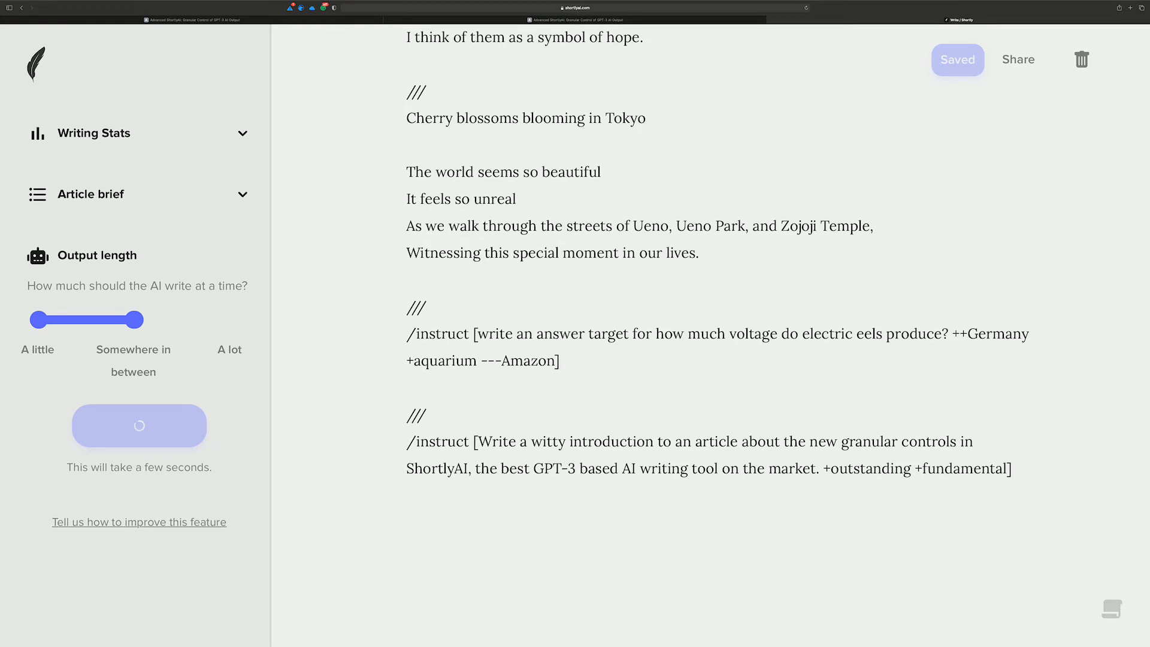
Step: Test the ---Amazon eel prompt, undo the output, and rate the answer
click(139, 425)
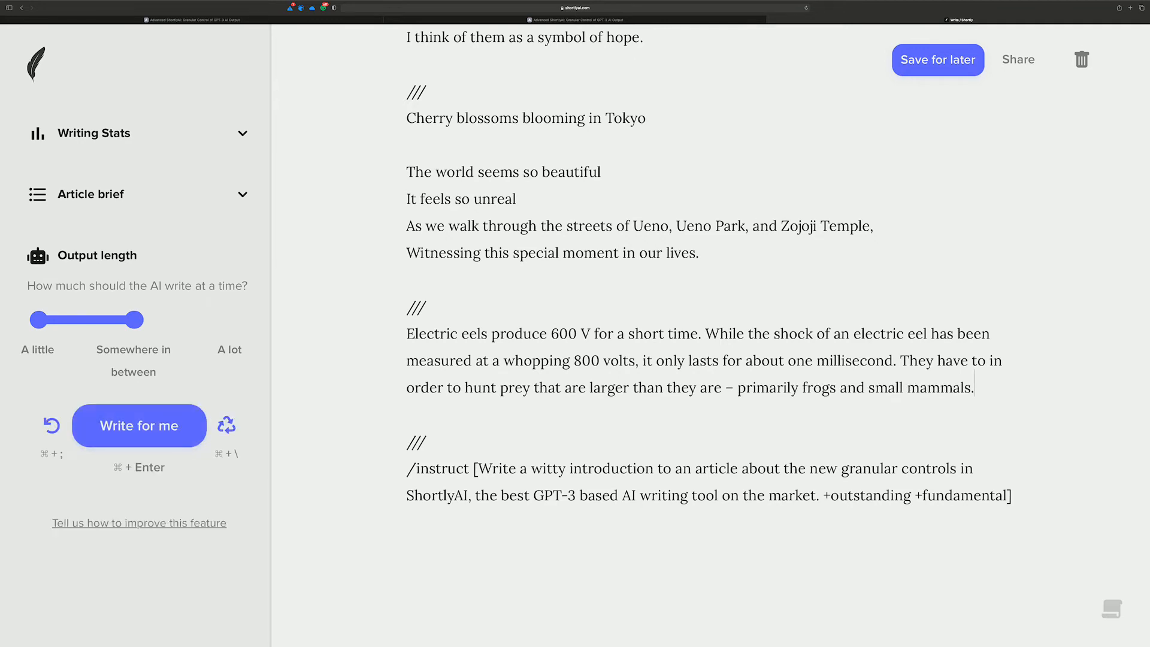
click(138, 425)
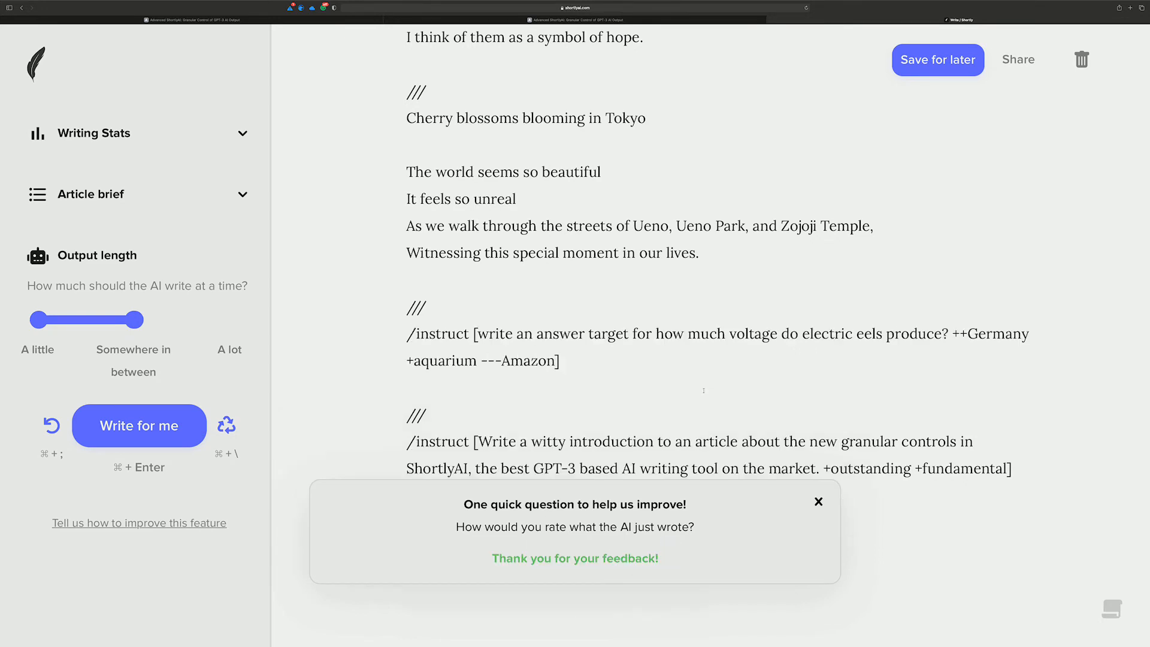
click(937, 59)
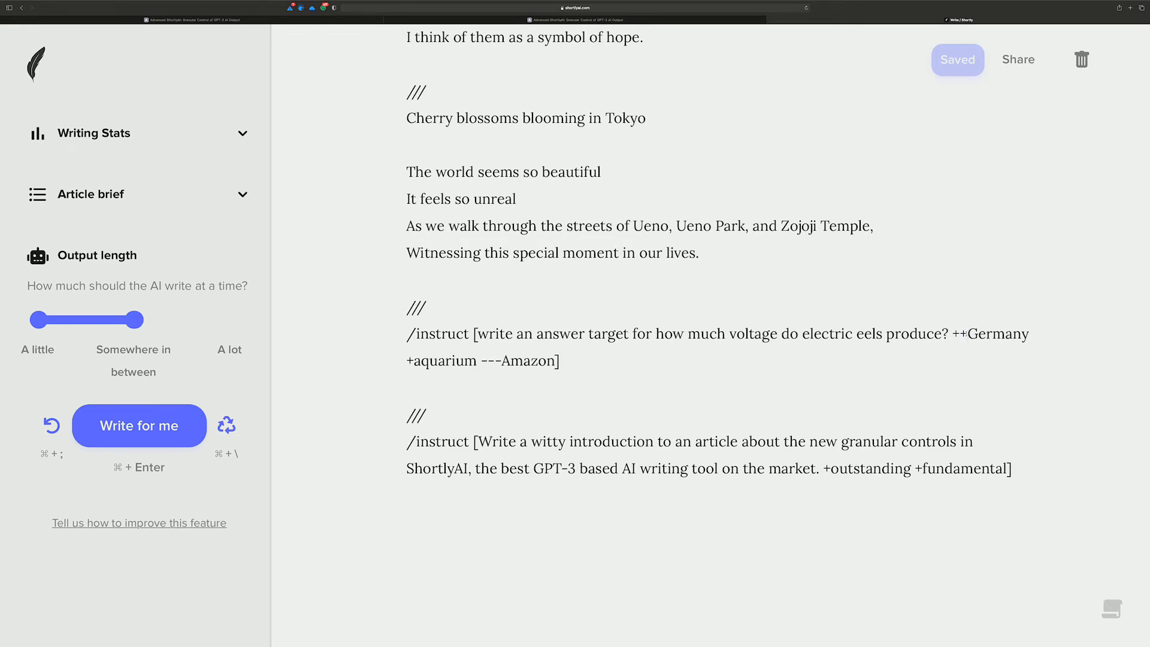
Step: Weight the eel prompt with +++Germany ++aquarium, regenerate the 650-volt answer, and rate it Good
text(+)
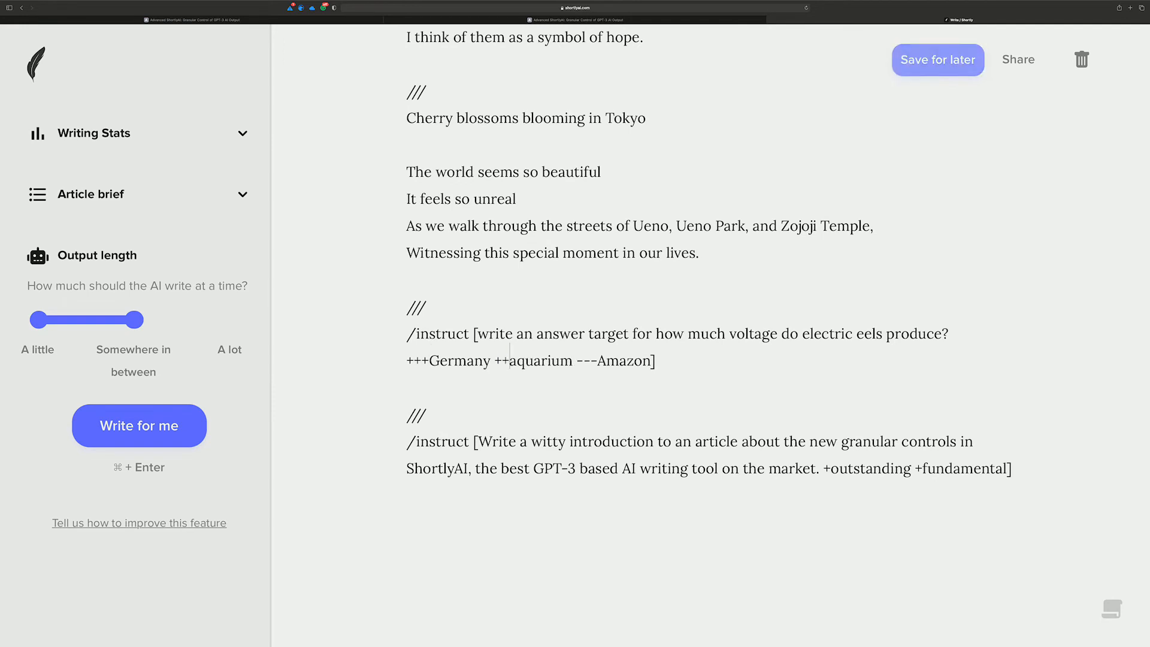
click(937, 59)
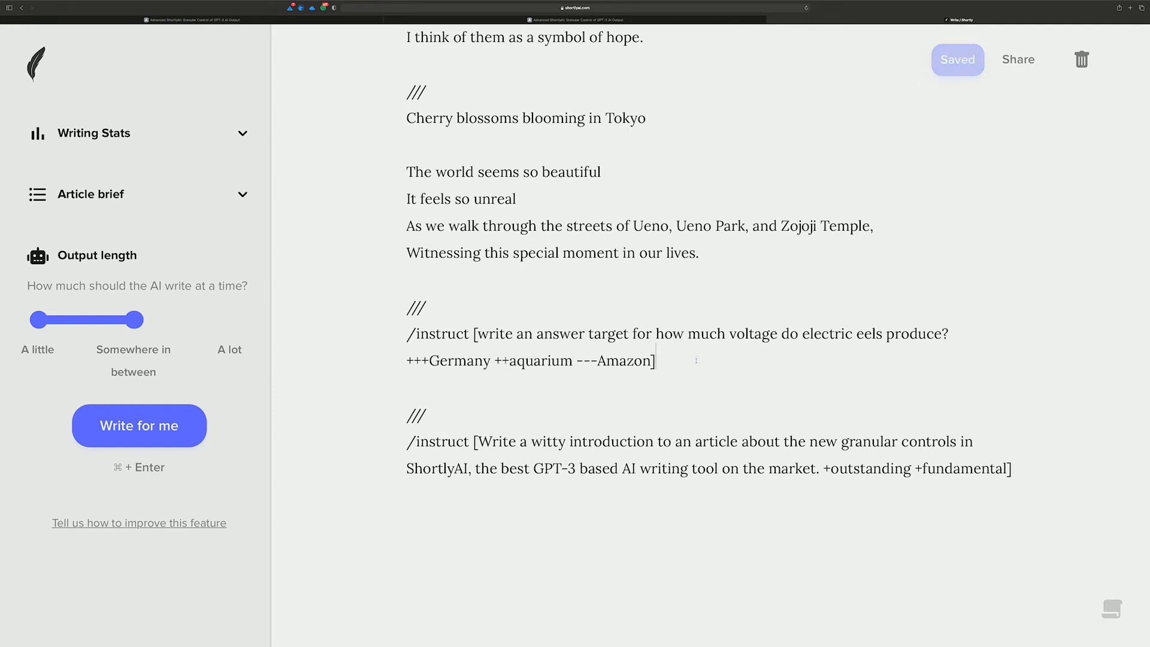
click(139, 425)
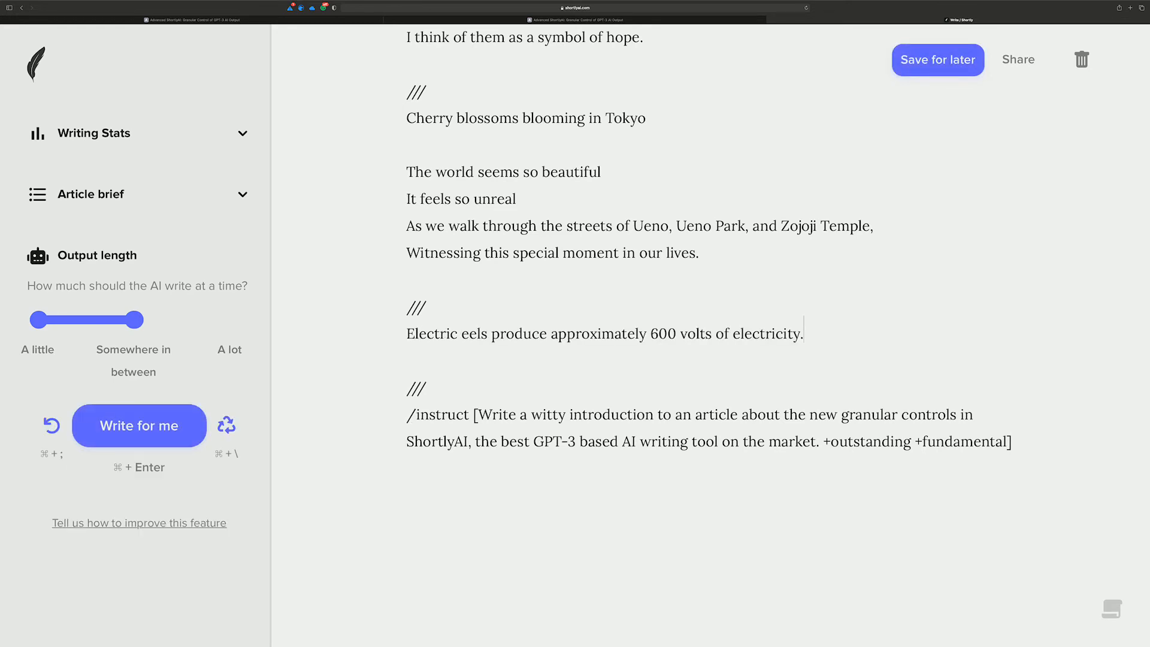
click(139, 425)
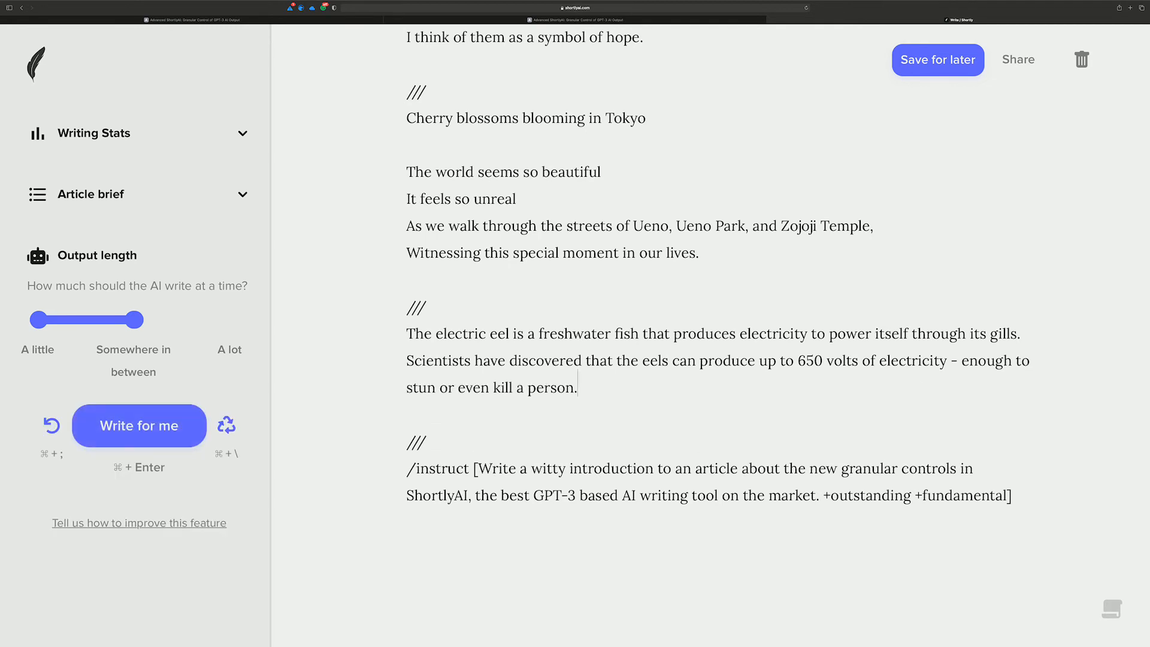
click(138, 425)
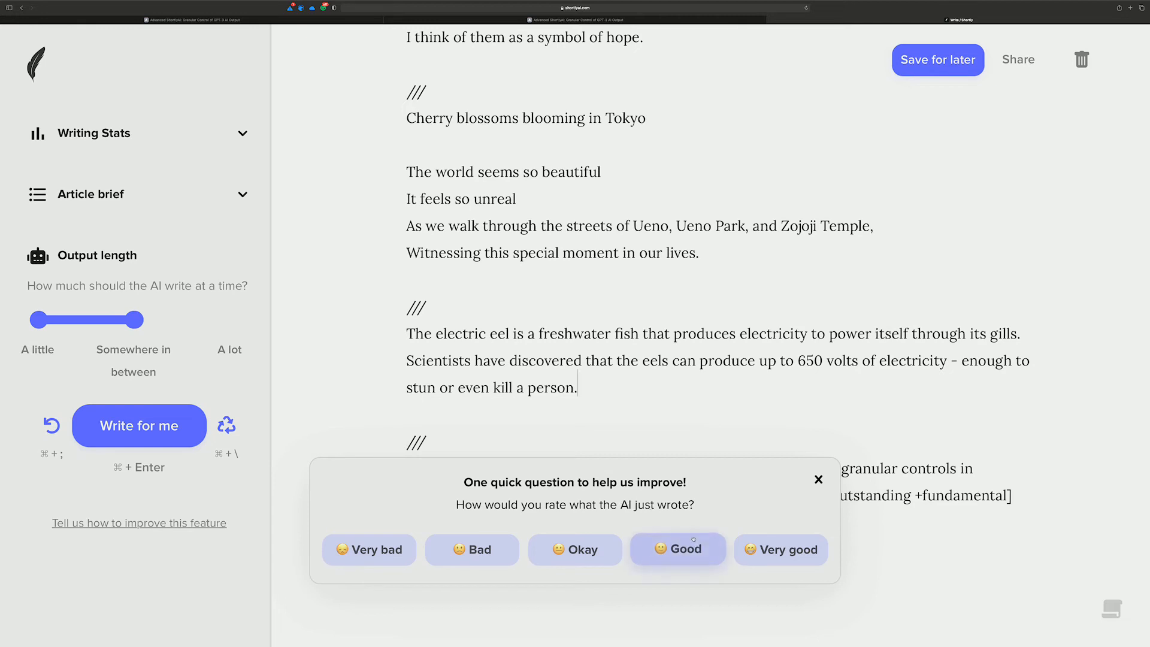
click(676, 549)
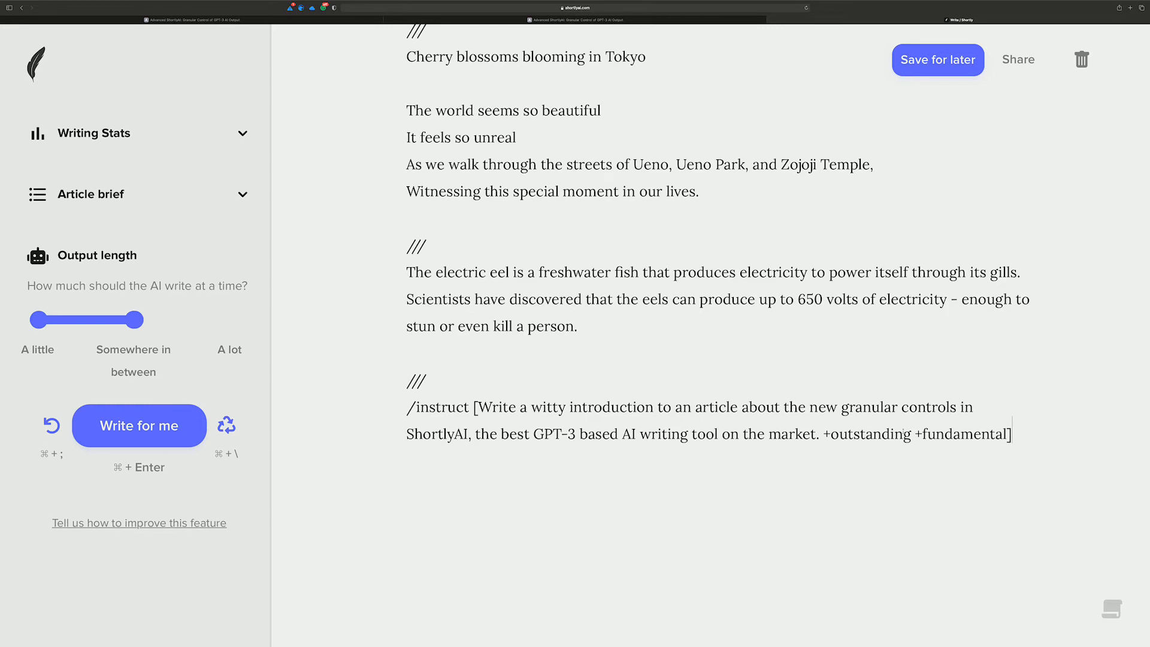
mouse_move(899, 430)
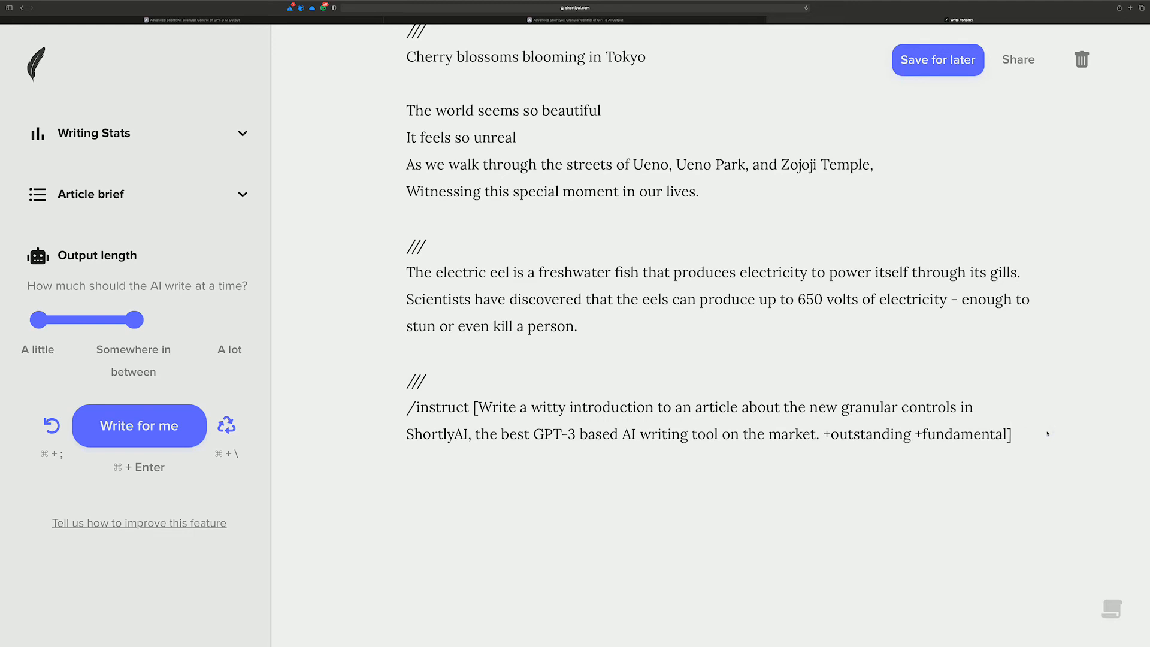
Step: Run the witty introduction instruction, then regenerate after it only echoed the prompt
click(138, 425)
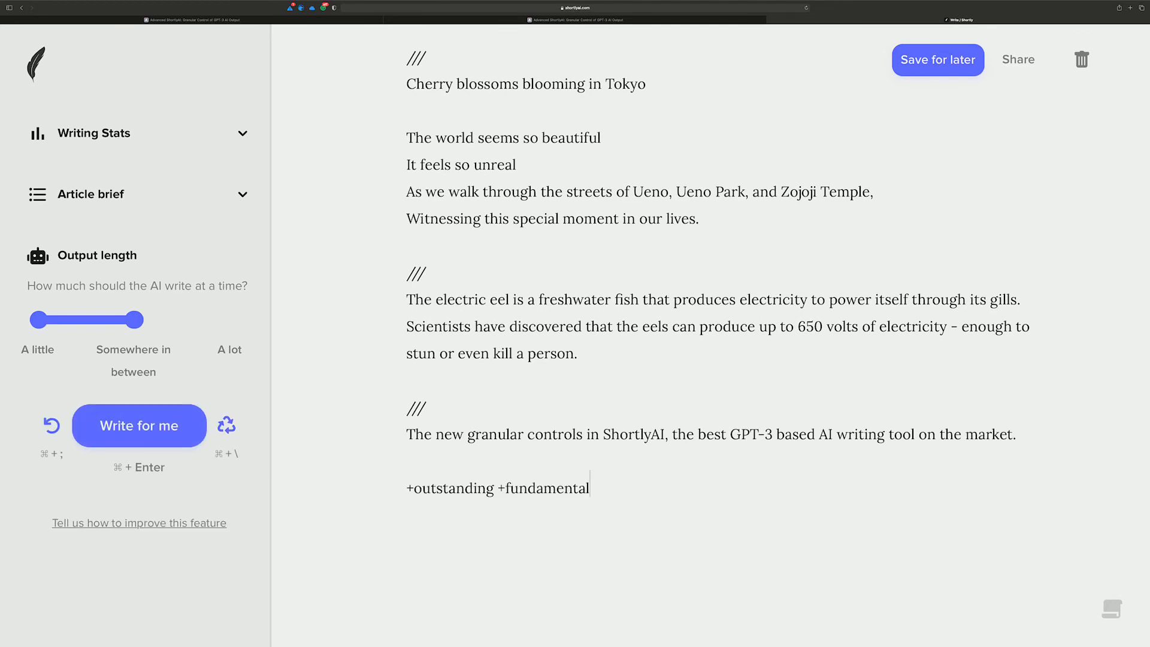
click(139, 425)
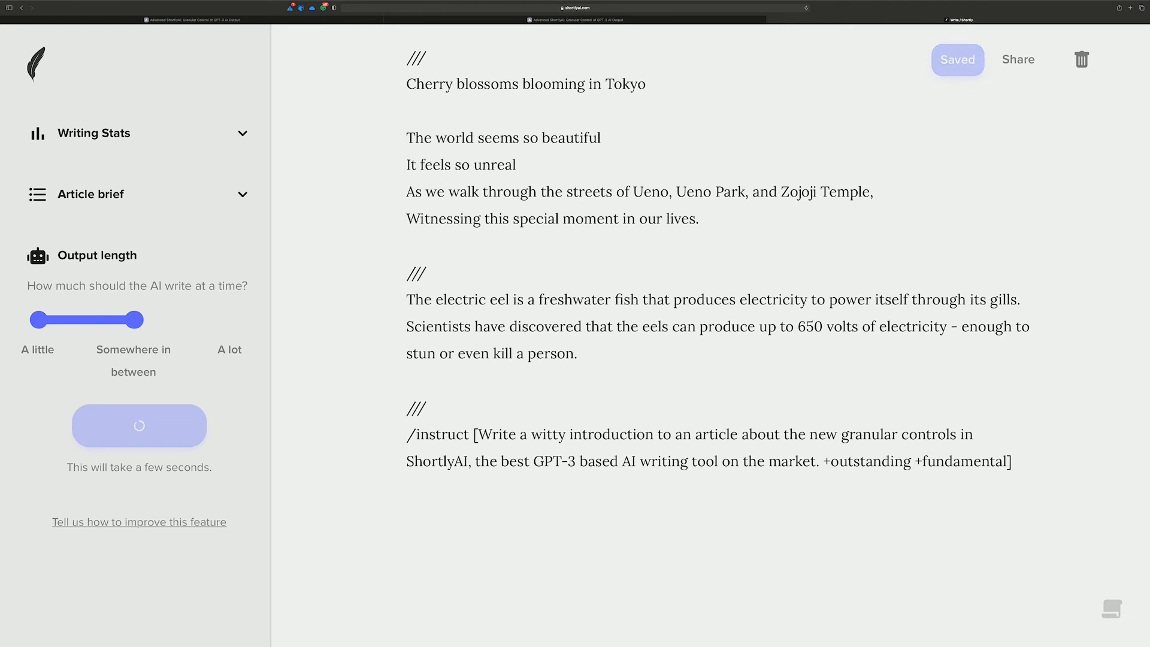